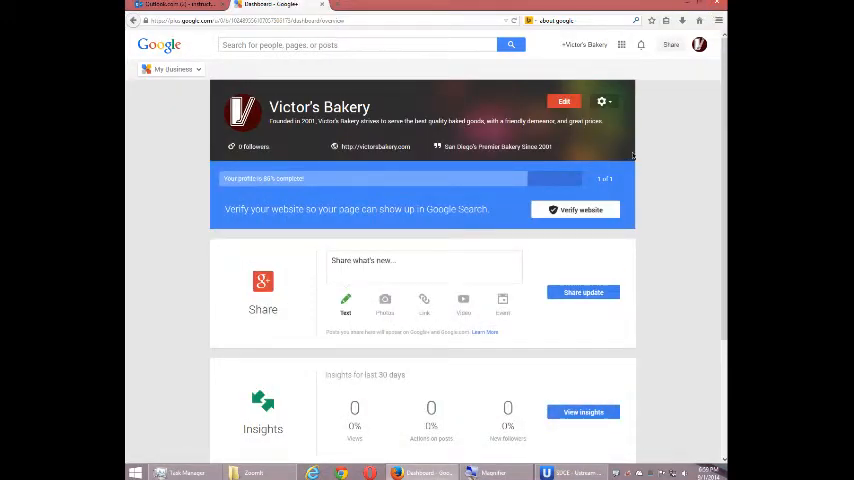
{"action": "mouse_move", "coordinate": [668, 155]}
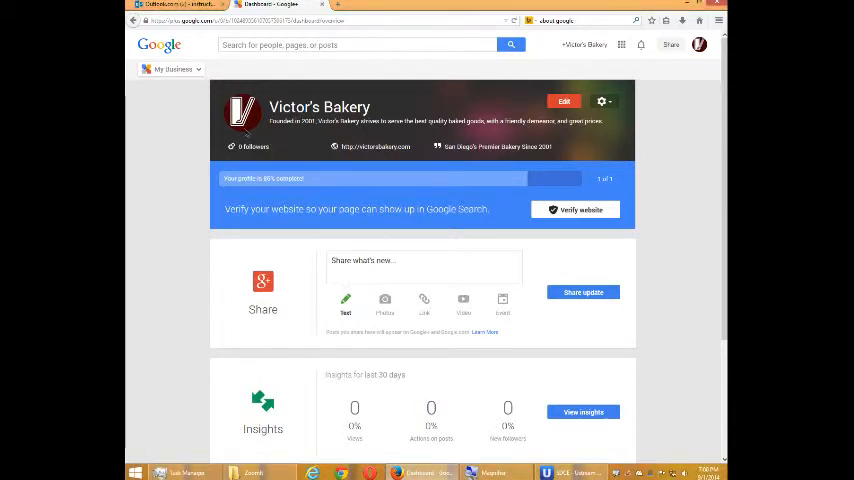
{"action": "mouse_move", "coordinate": [165, 135]}
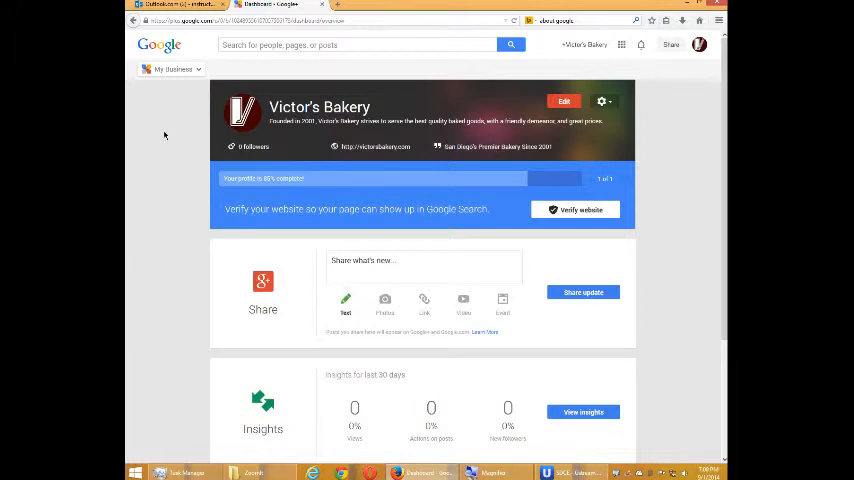
Visit the Victor's Bakery Google+ page, then go to its Stream.
{"action": "left_click", "coordinate": [170, 69]}
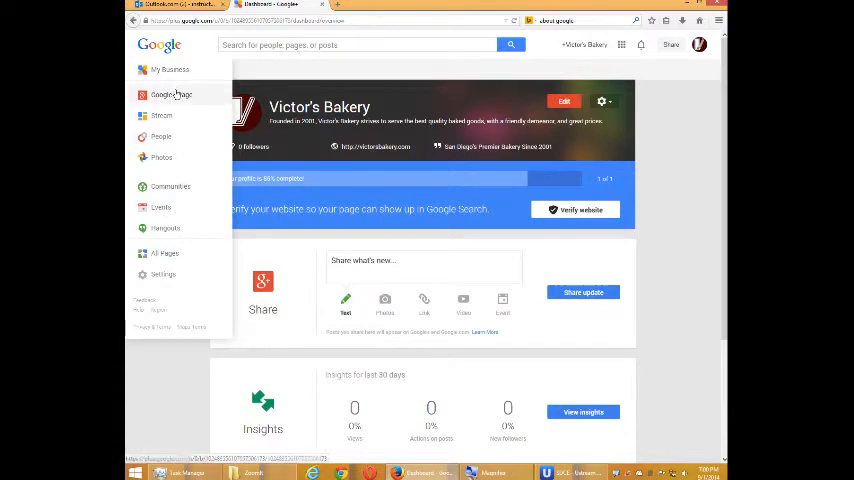
{"action": "left_click", "coordinate": [171, 94]}
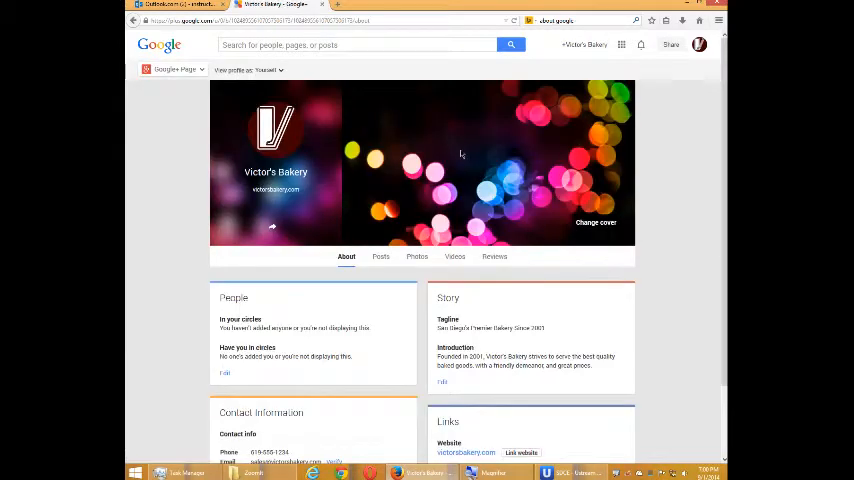
{"action": "left_click", "coordinate": [175, 69]}
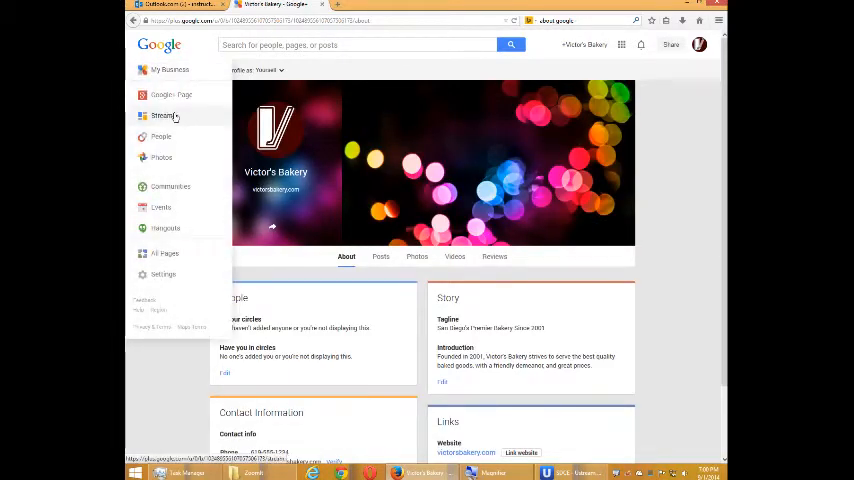
{"action": "left_click", "coordinate": [162, 115]}
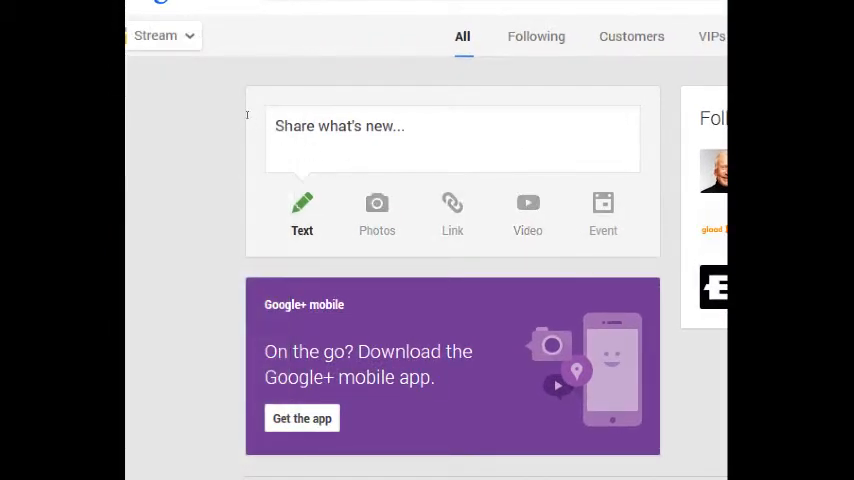
Start a new post with a rough first draft about having a presence.
{"action": "left_click", "coordinate": [452, 138]}
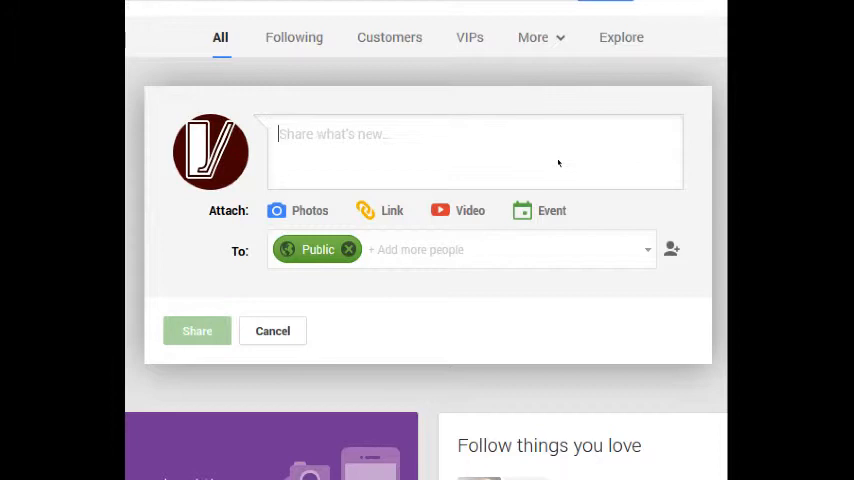
{"action": "type", "text": "Excited to"}
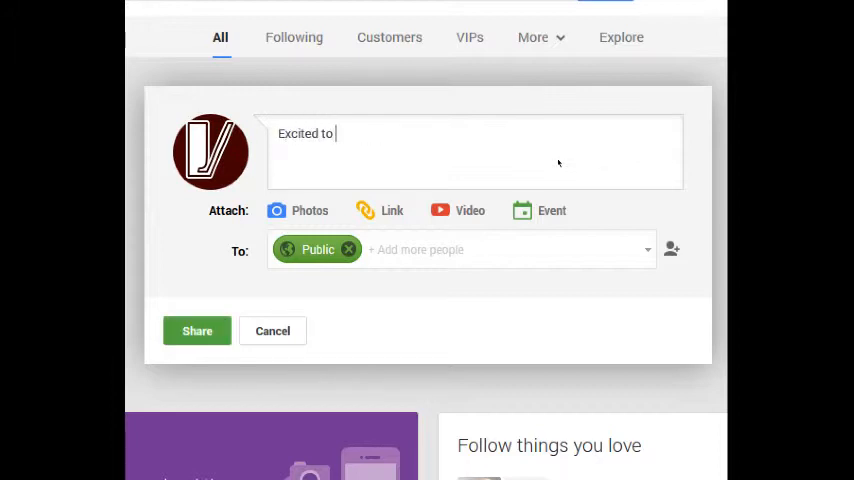
{"action": "type", "text": "have"}
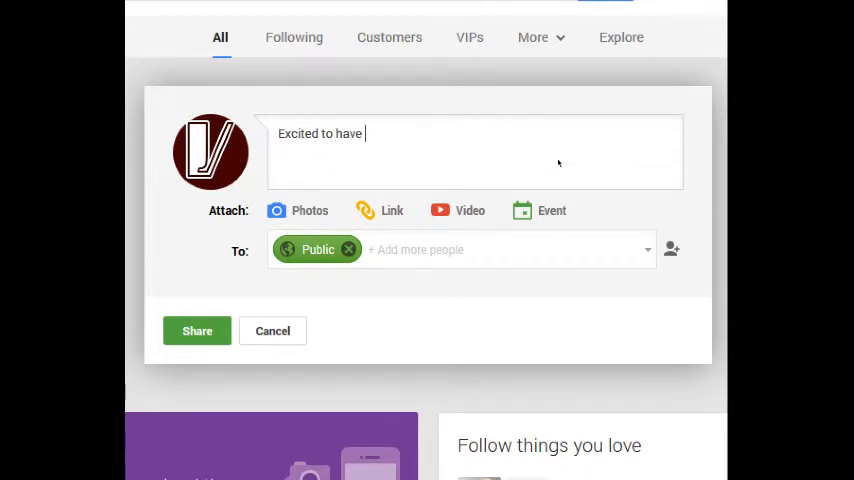
{"action": "type", "text": "a presense"}
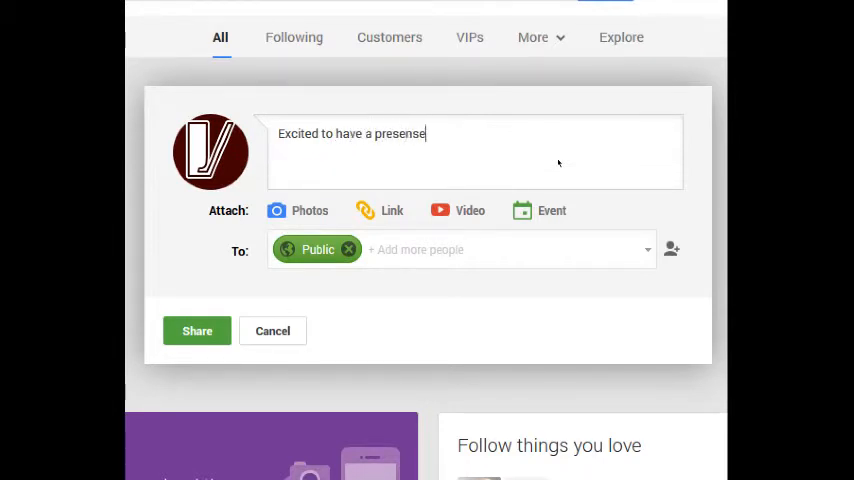
Replace the draft with 'We're very excited to join Google+! Stay tuned for some great photos and fun.'.
{"action": "triple_click", "coordinate": [351, 133]}
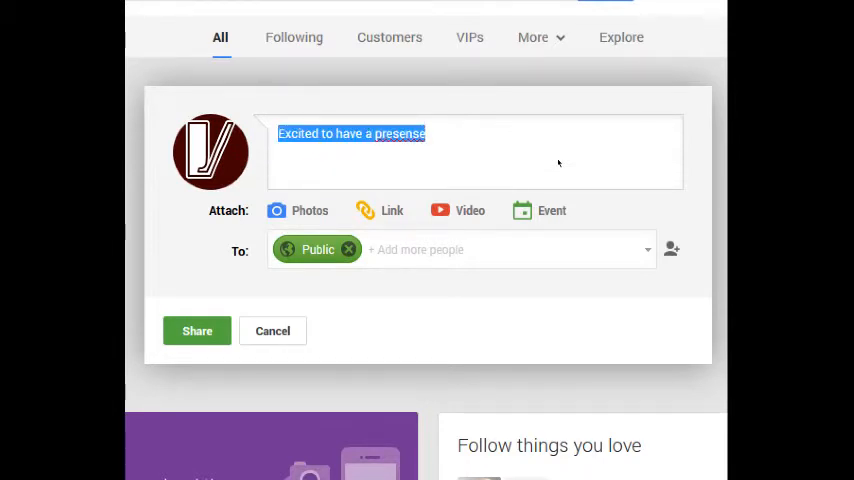
{"action": "type", "text": "We're very"}
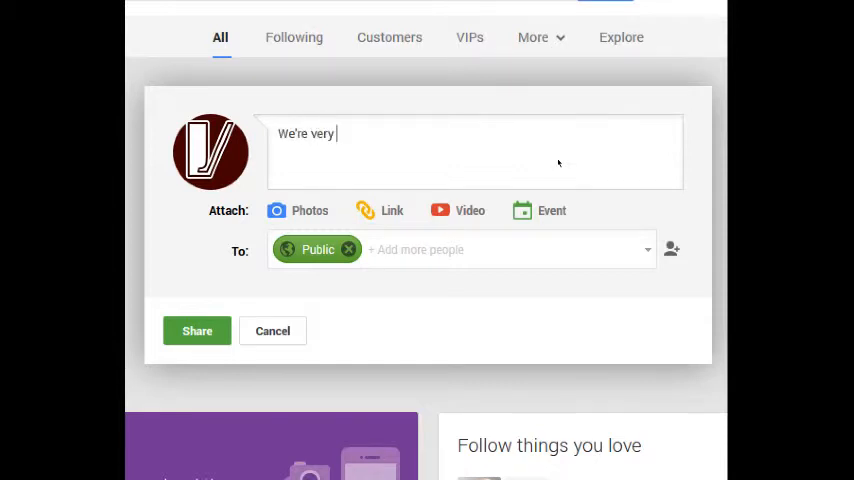
{"action": "type", "text": "excited to join"}
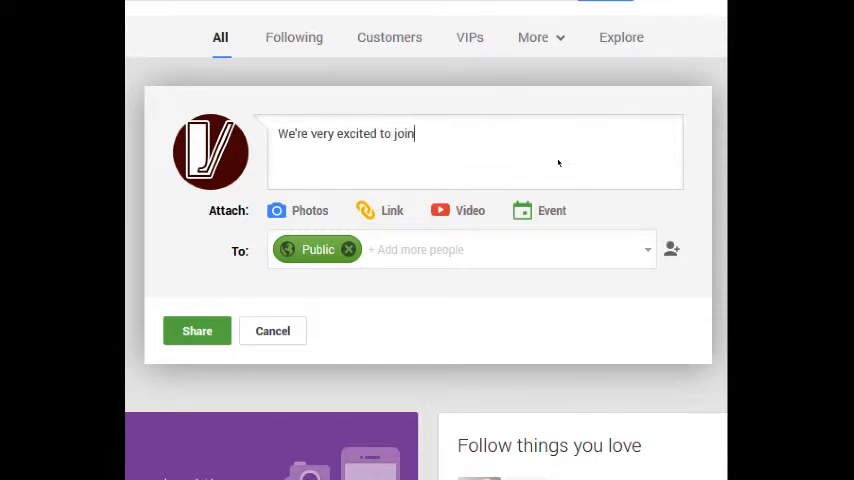
{"action": "type", "text": "Google"}
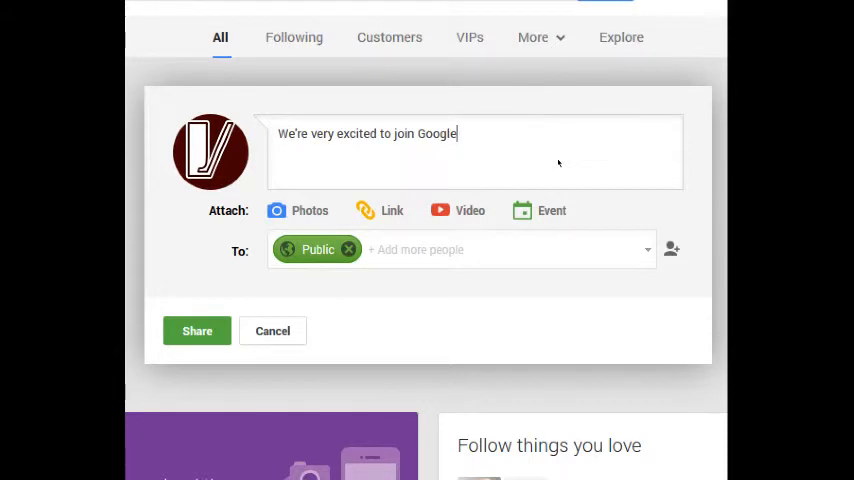
{"action": "type", "text": "+!"}
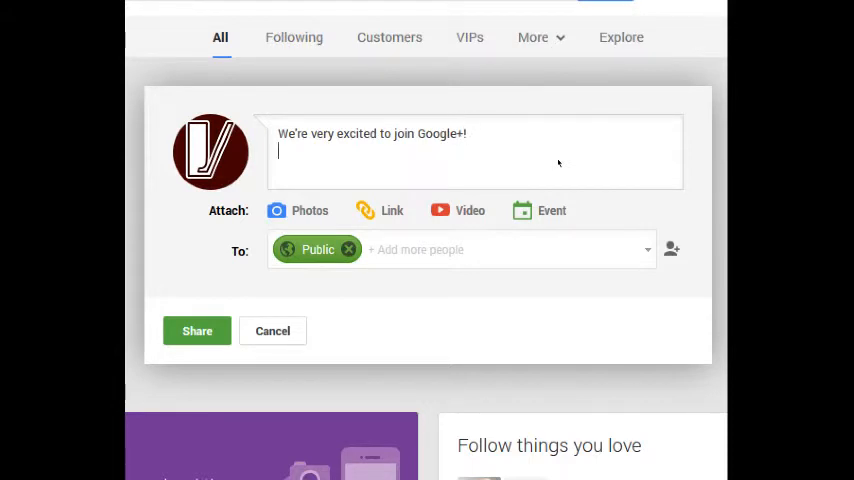
{"action": "type", "text": "Stay tue"}
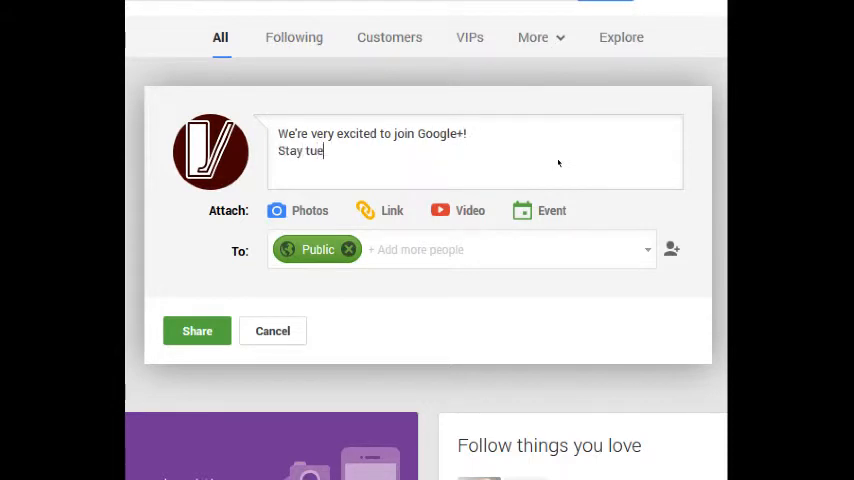
{"action": "type", "text": "ned for"}
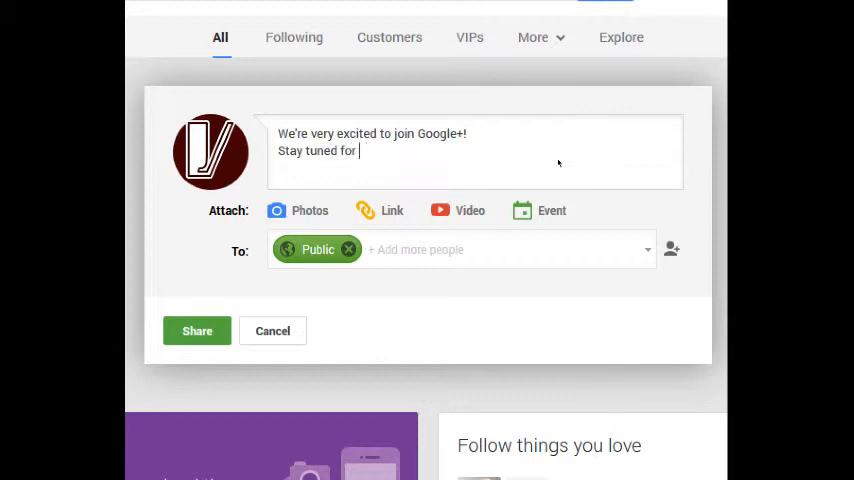
{"action": "type", "text": "some great phot"}
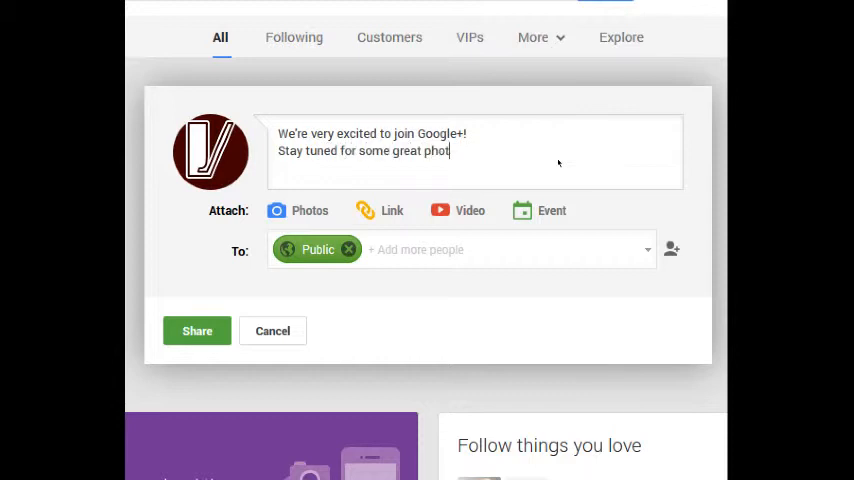
{"action": "type", "text": "os and fun."}
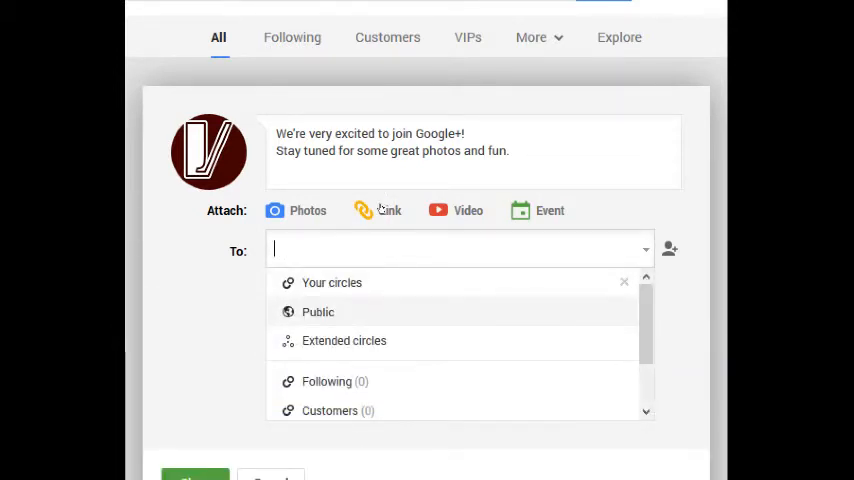
Add Your circles as the post's audience, then remove it so no recipients remain.
{"action": "left_click", "coordinate": [332, 282]}
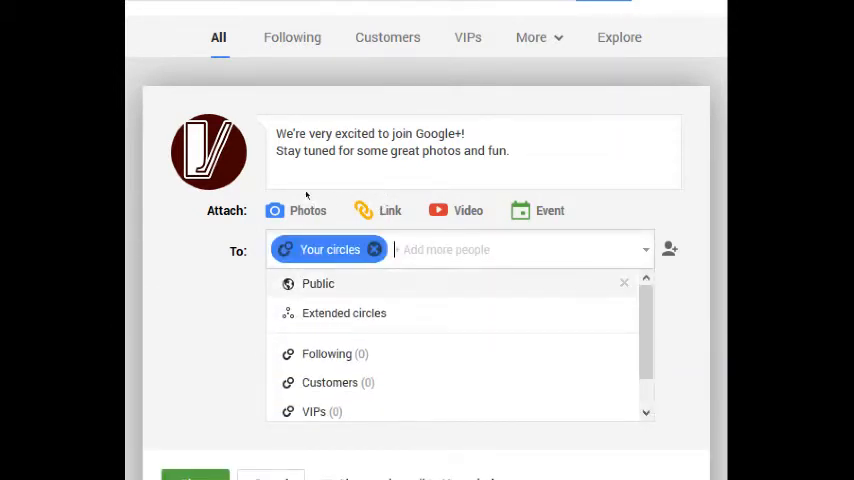
{"action": "left_click", "coordinate": [330, 249]}
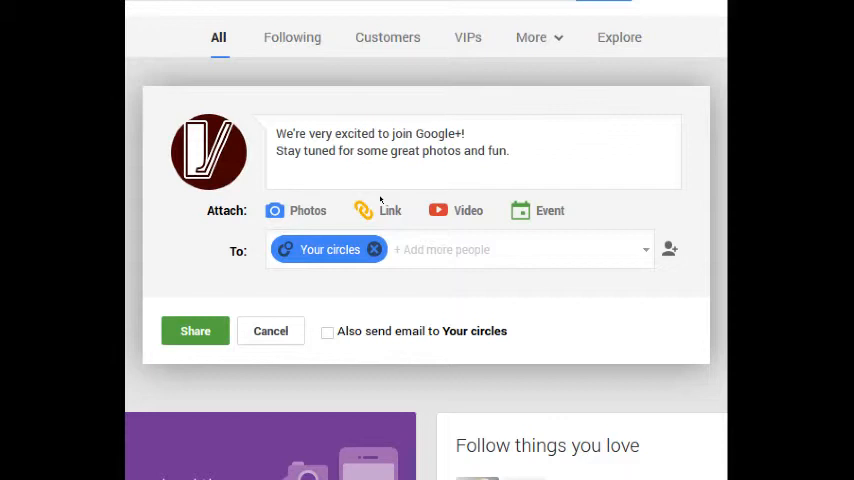
{"action": "left_click", "coordinate": [373, 249]}
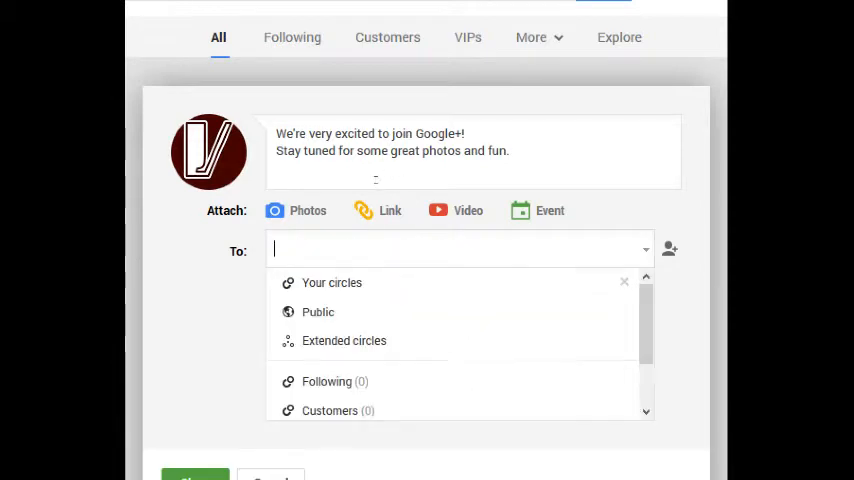
{"action": "left_click", "coordinate": [344, 340]}
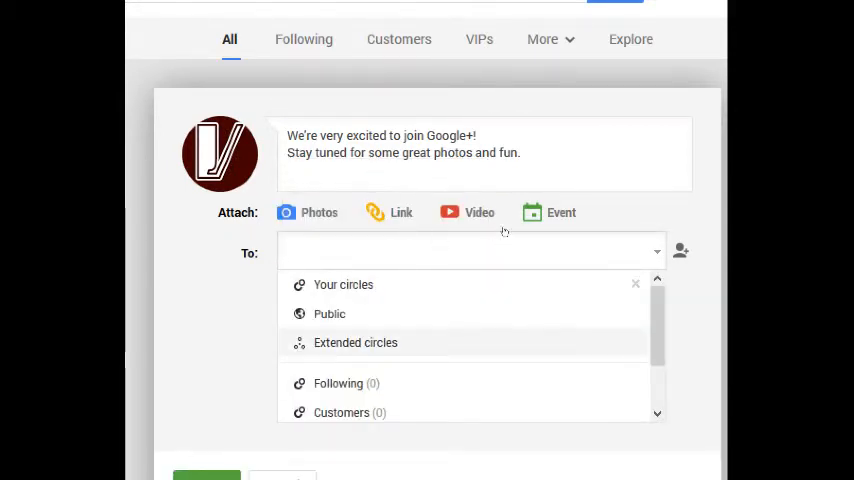
{"action": "scroll", "scroll_direction": "down", "scroll_amount": 3}
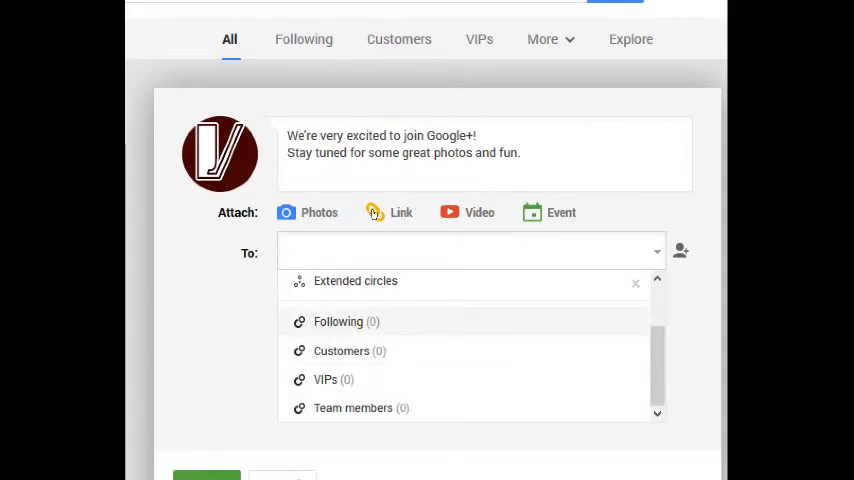
{"action": "left_click", "coordinate": [470, 251]}
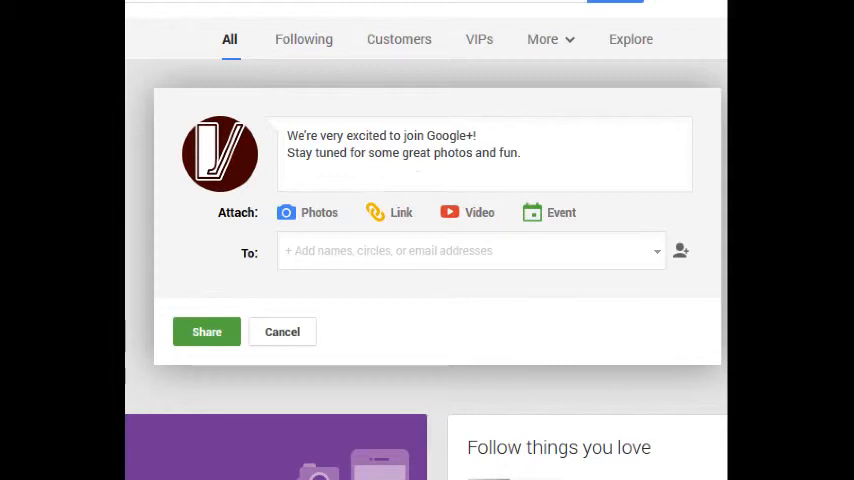
{"action": "left_click", "coordinate": [470, 250]}
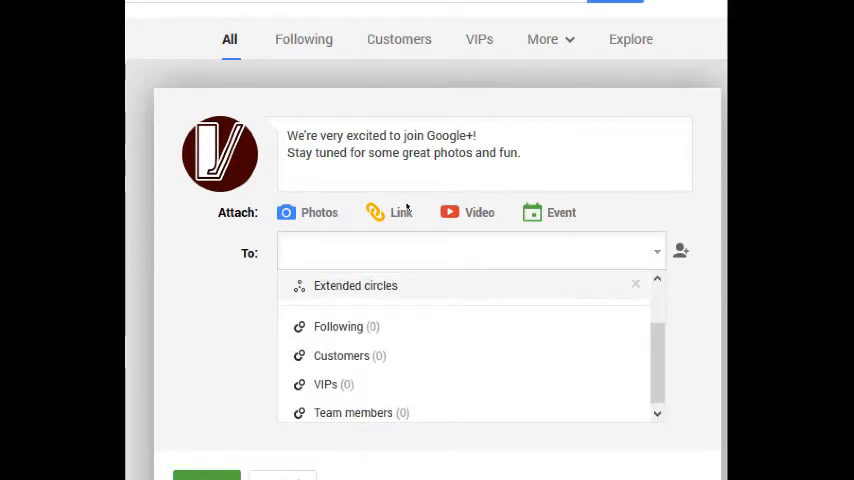
{"action": "type", "text": "victor campos"}
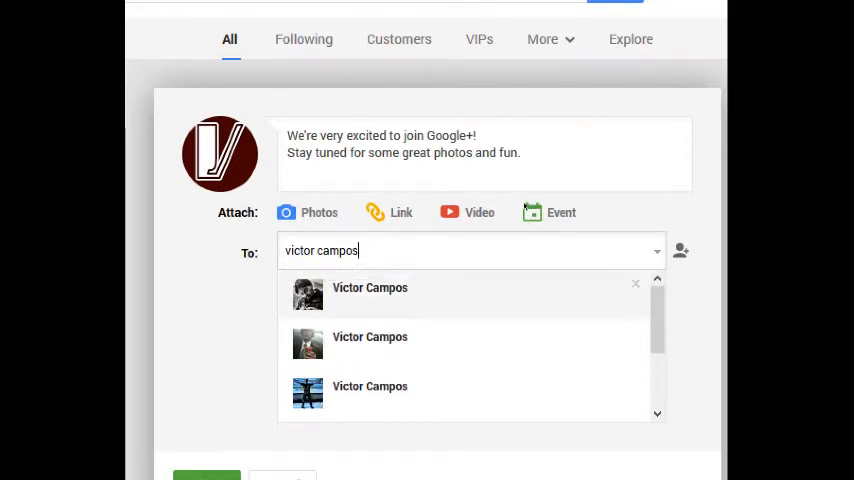
{"action": "mouse_move", "coordinate": [377, 198]}
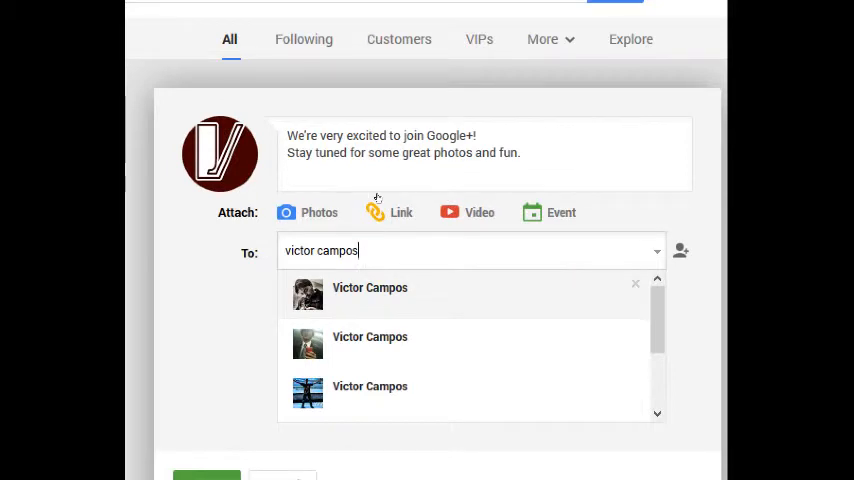
{"action": "left_click", "coordinate": [370, 287]}
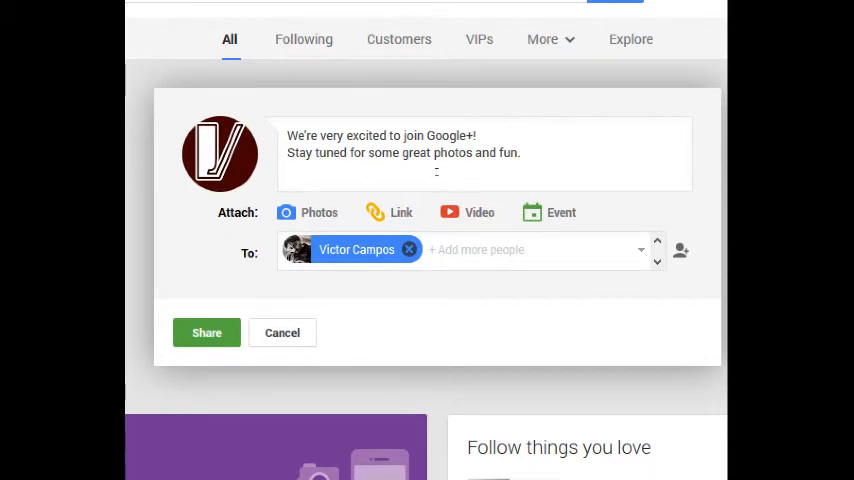
Add Public and Extended circles to the audience and share the post.
{"action": "left_click", "coordinate": [500, 250]}
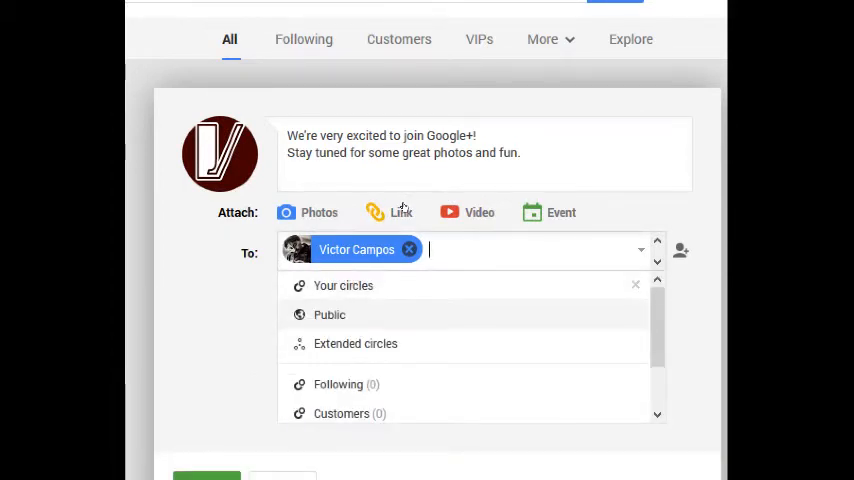
{"action": "left_click", "coordinate": [329, 315]}
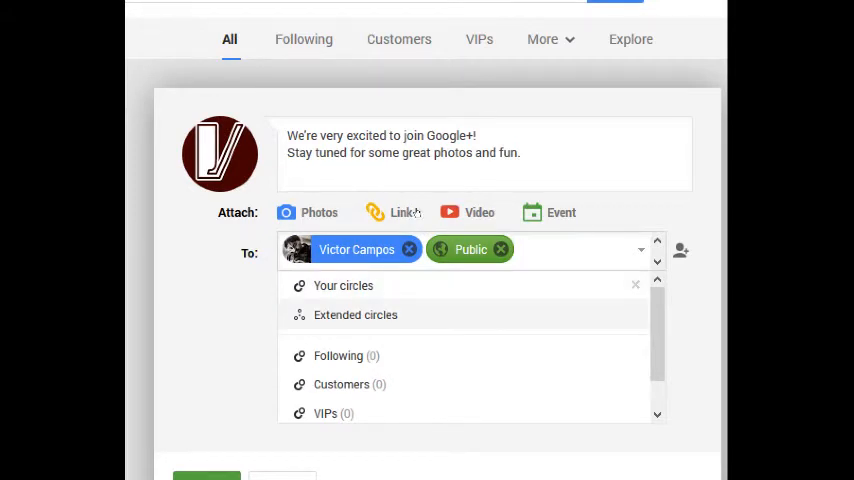
{"action": "left_click", "coordinate": [355, 314]}
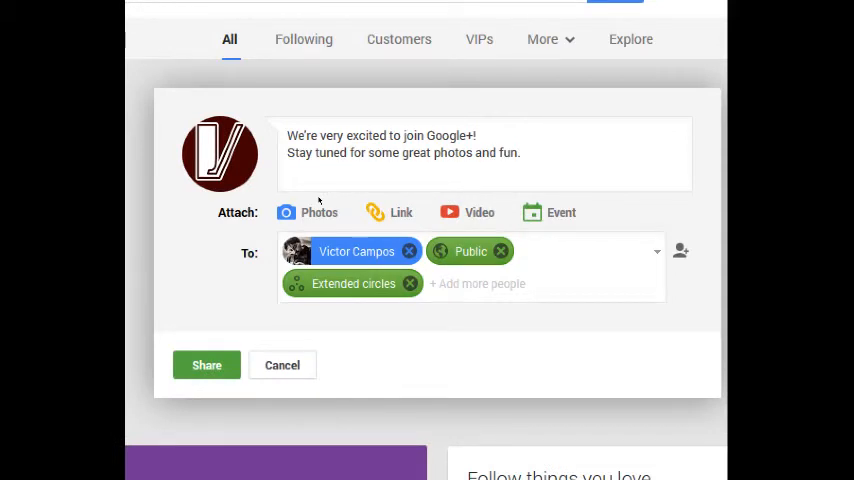
{"action": "mouse_move", "coordinate": [315, 230]}
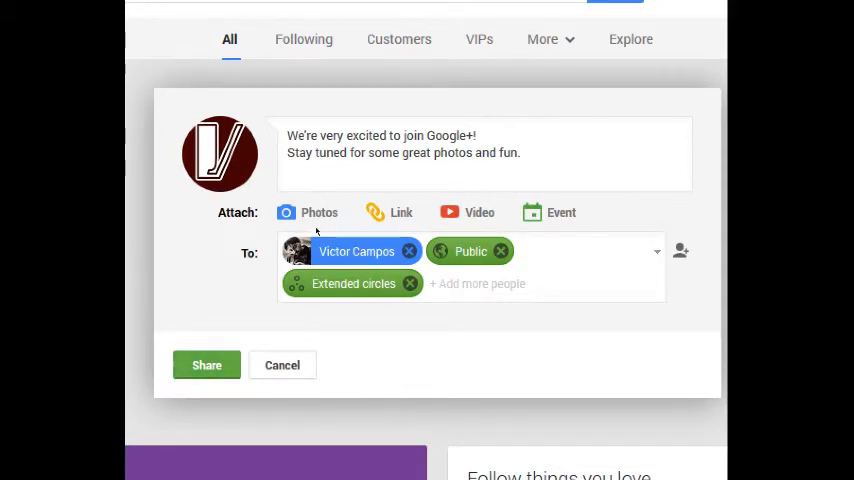
{"action": "left_click", "coordinate": [206, 365]}
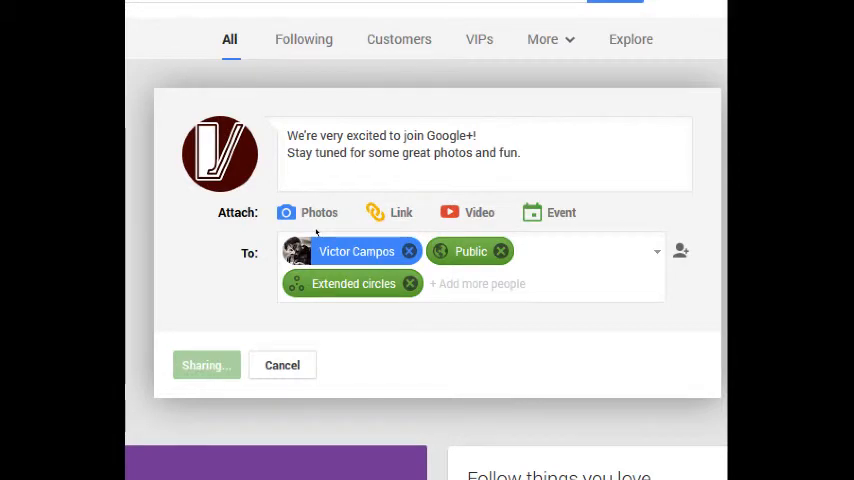
Wait for the publicly shared post to appear in the stream and dismiss the tips.
{"action": "left_click", "coordinate": [205, 365]}
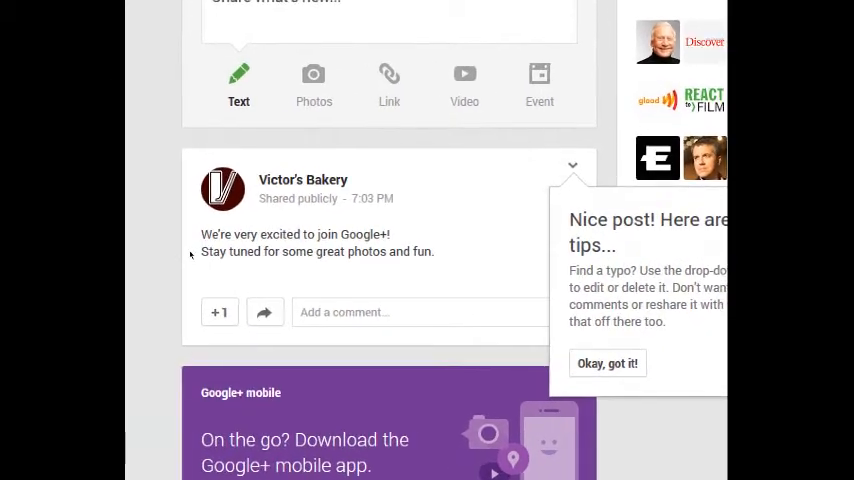
{"action": "left_click", "coordinate": [607, 362]}
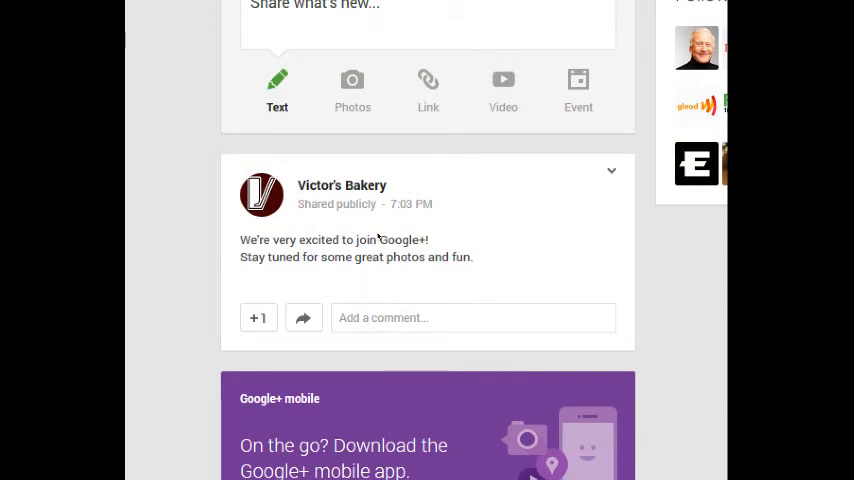
{"action": "mouse_move", "coordinate": [611, 170]}
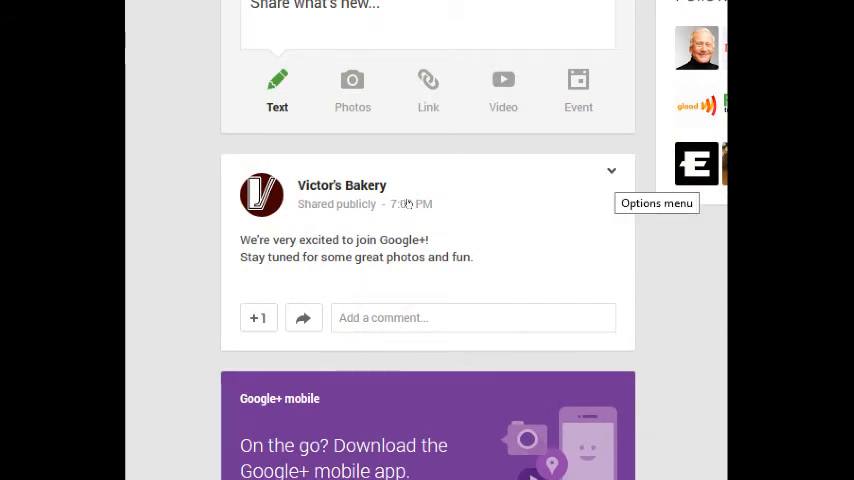
Choose Disable comments from the welcome post's options menu.
{"action": "left_click", "coordinate": [610, 170]}
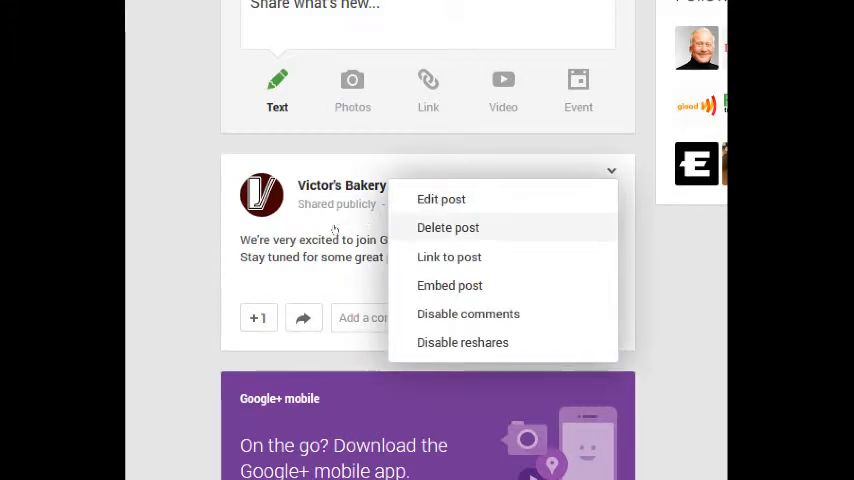
{"action": "mouse_move", "coordinate": [468, 313]}
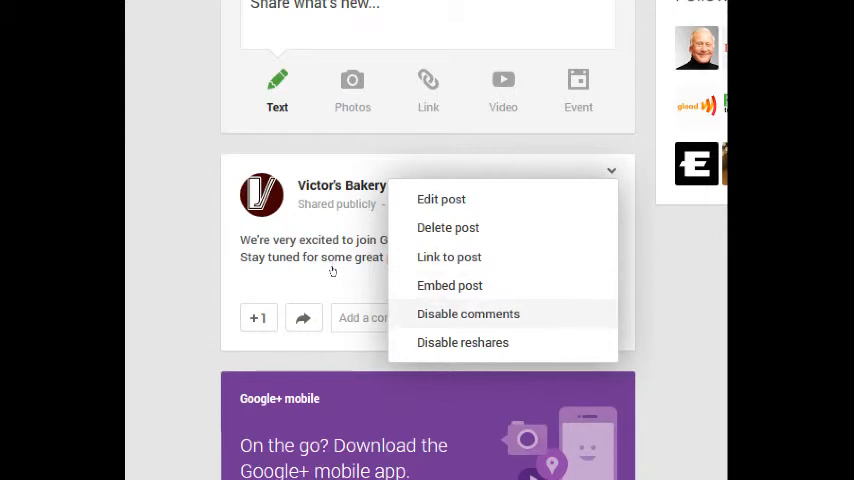
{"action": "mouse_move", "coordinate": [337, 289]}
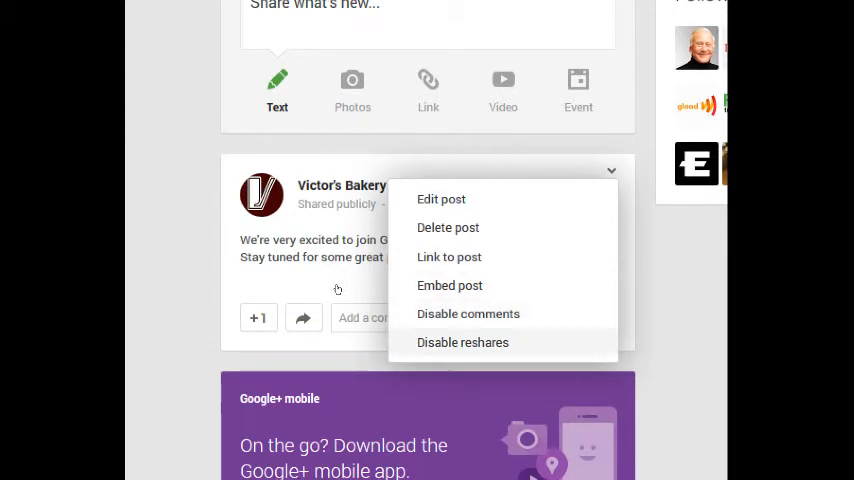
{"action": "left_click", "coordinate": [337, 289]}
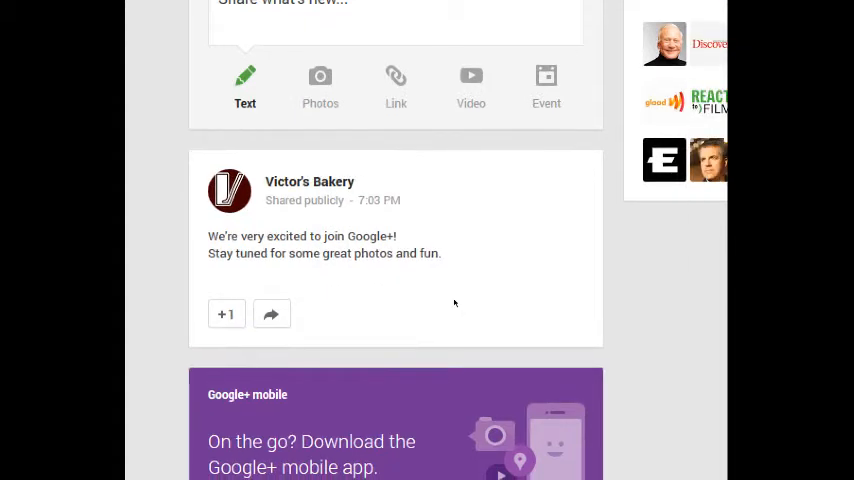
{"action": "mouse_move", "coordinate": [412, 200]}
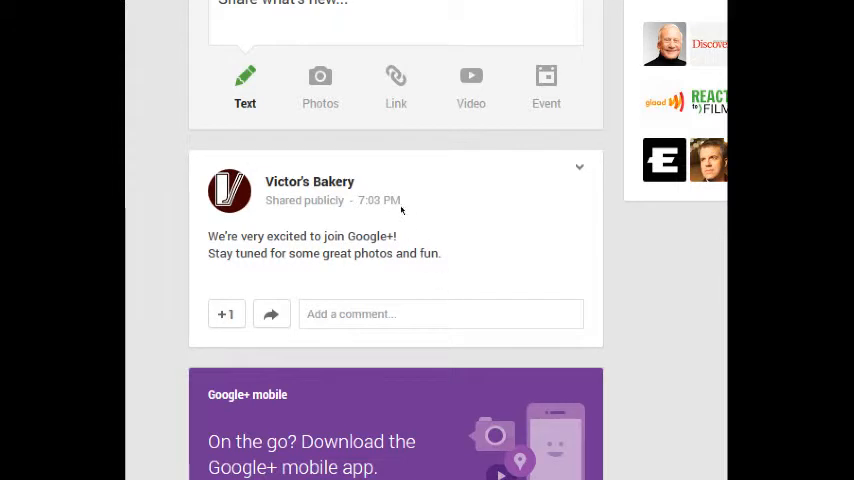
{"action": "mouse_move", "coordinate": [402, 201]}
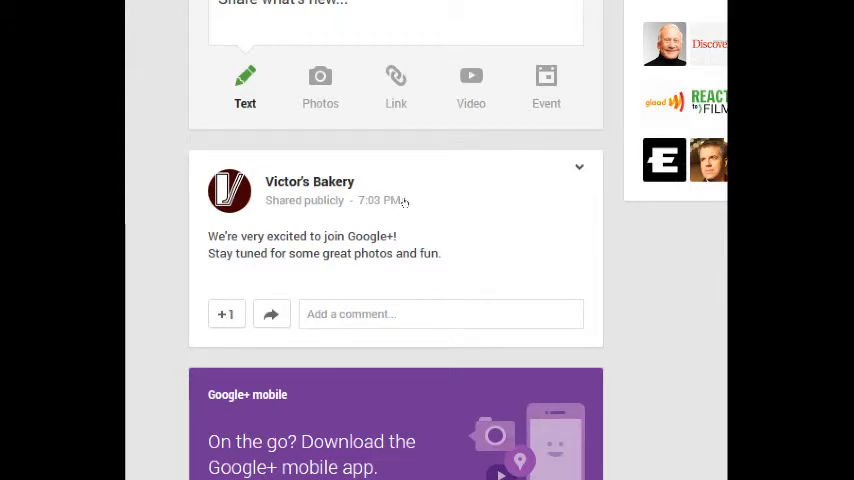
Disable reshares on the welcome post, dismiss the notice, then re-enable resharing.
{"action": "left_click", "coordinate": [579, 167]}
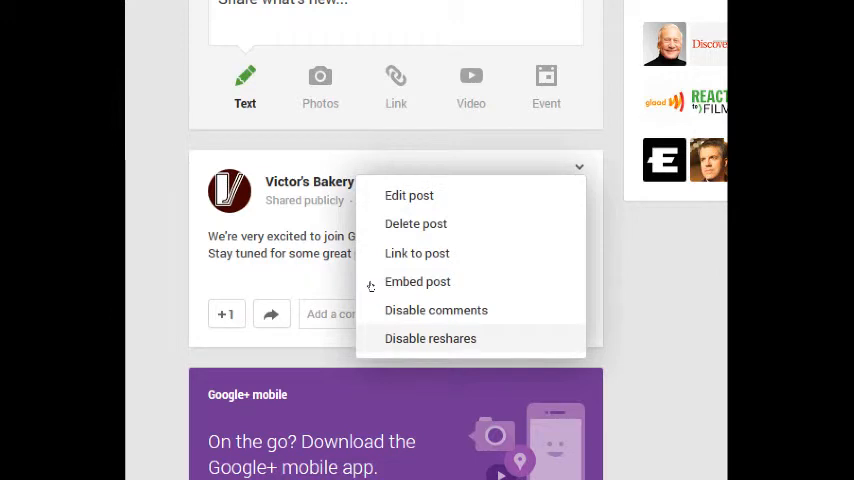
{"action": "left_click", "coordinate": [430, 338]}
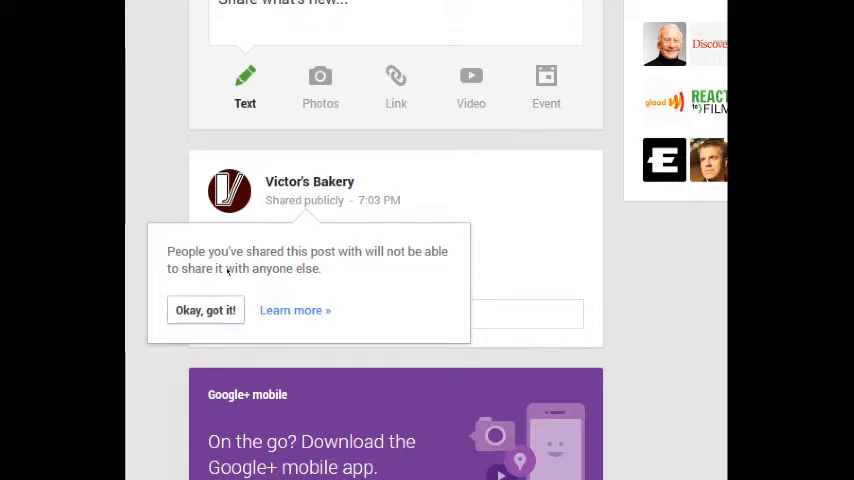
{"action": "left_click", "coordinate": [205, 310]}
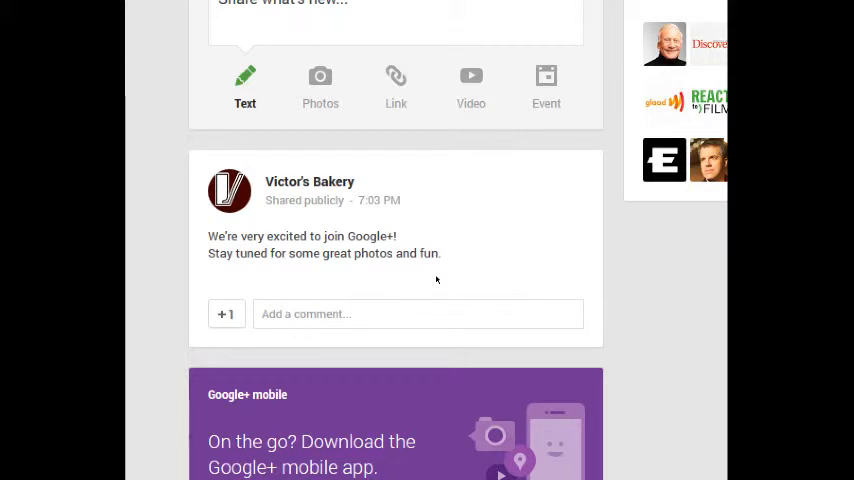
{"action": "mouse_move", "coordinate": [381, 212]}
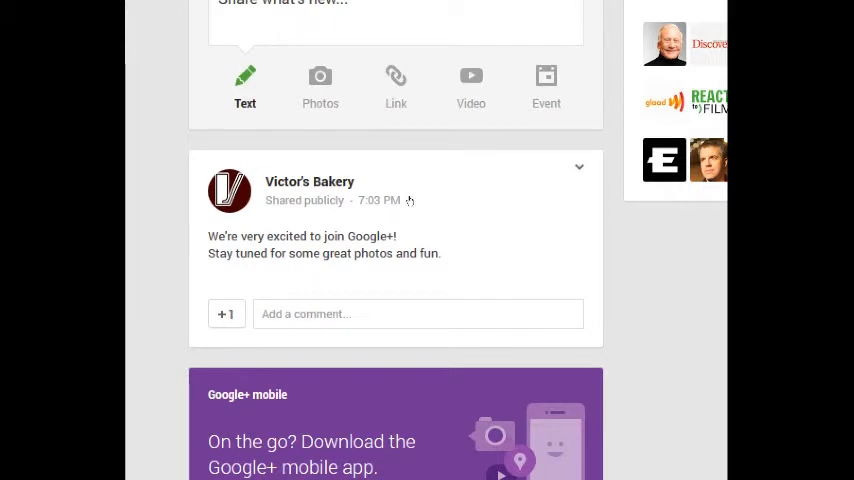
{"action": "left_click", "coordinate": [579, 167]}
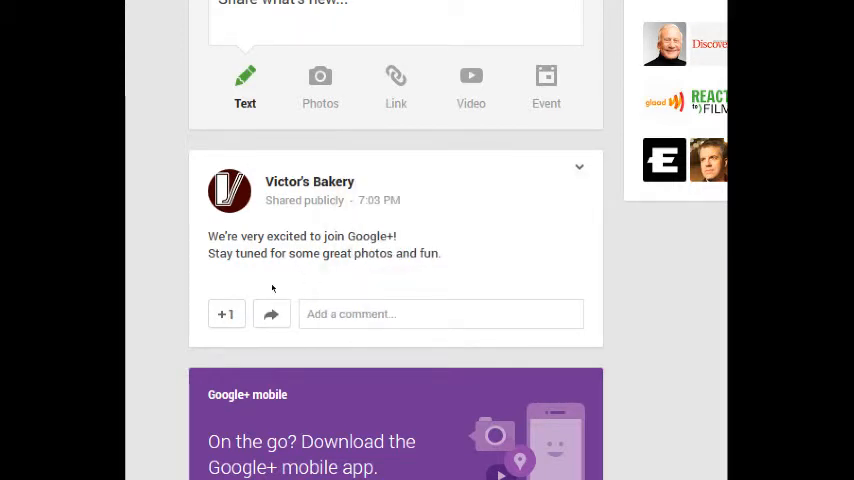
Edit the welcome post to end with 'fun!' and save it.
{"action": "left_click", "coordinate": [579, 167]}
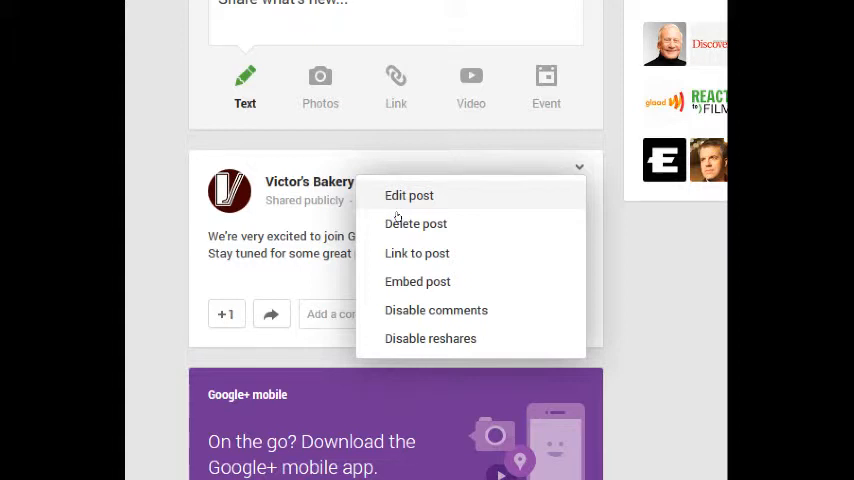
{"action": "left_click", "coordinate": [409, 195]}
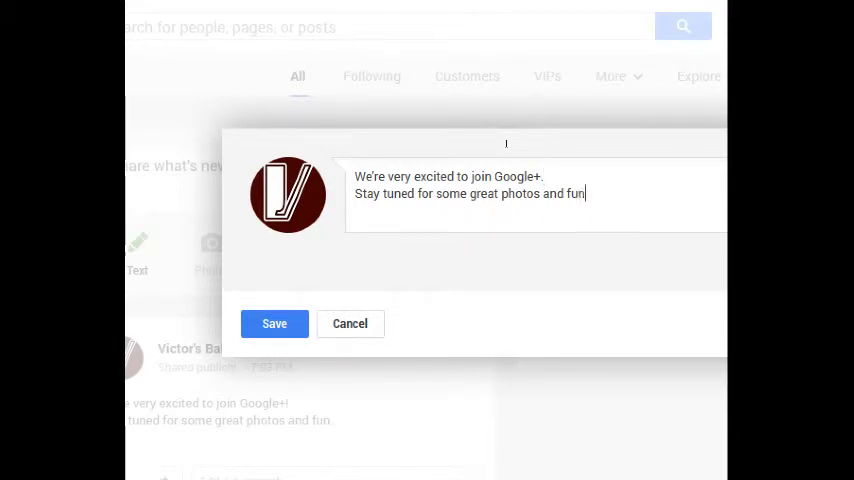
{"action": "type", "text": "!"}
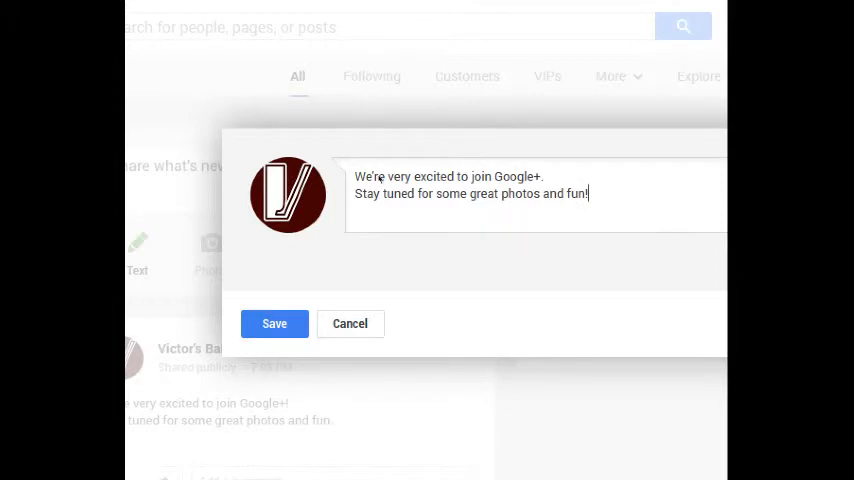
{"action": "left_click", "coordinate": [274, 323]}
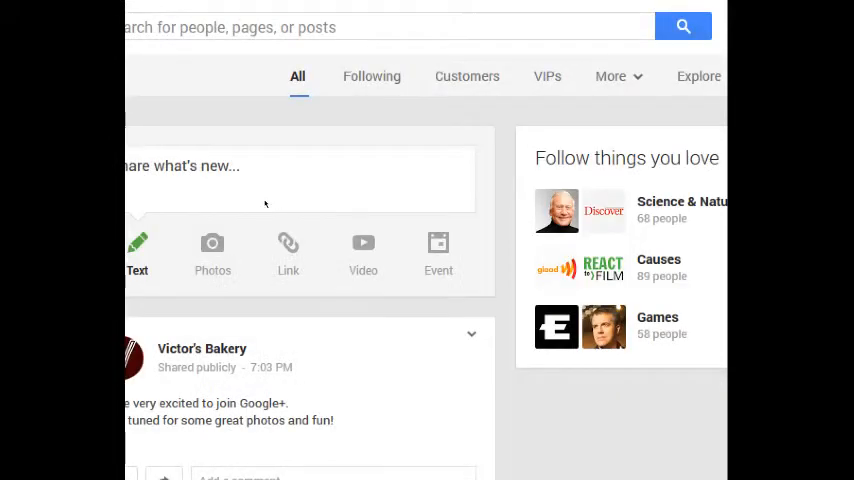
Open the welcome post's options menu and close it without choosing anything.
{"action": "scroll", "scroll_direction": "down", "scroll_amount": 3}
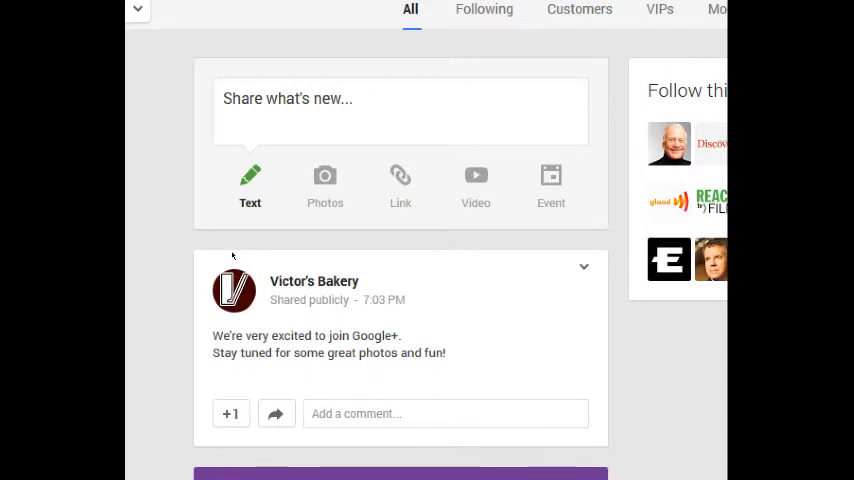
{"action": "left_click", "coordinate": [583, 267]}
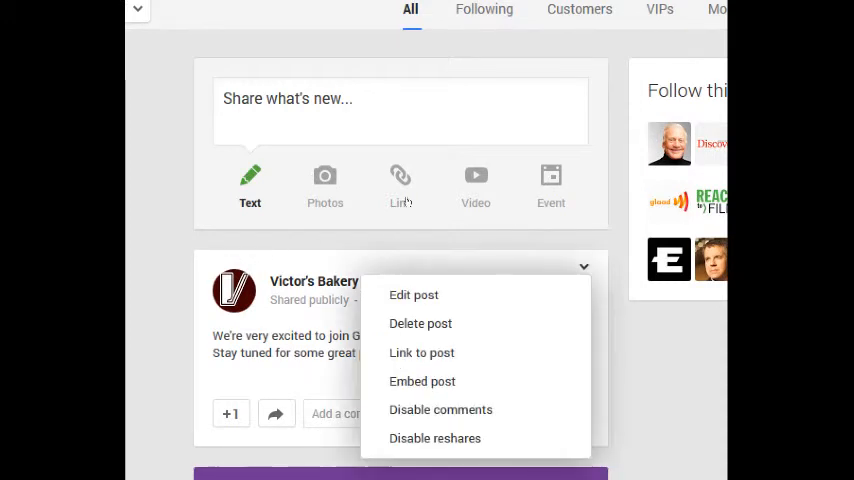
{"action": "mouse_move", "coordinate": [386, 228]}
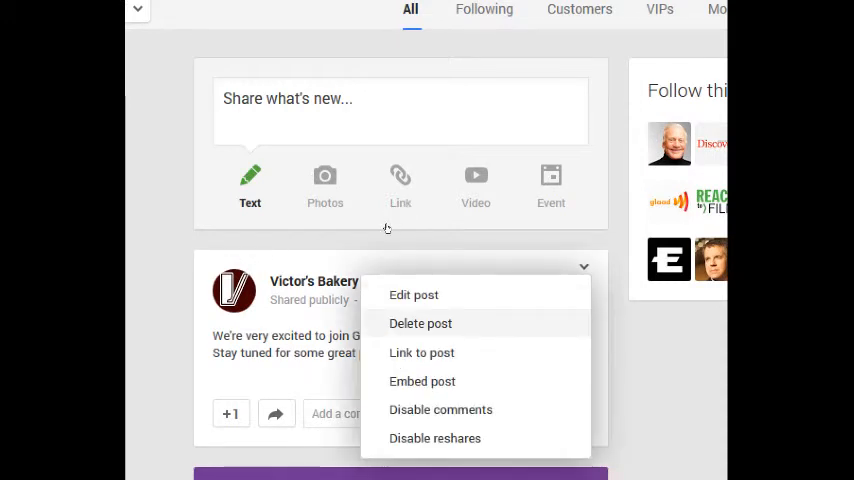
{"action": "mouse_move", "coordinate": [421, 352]}
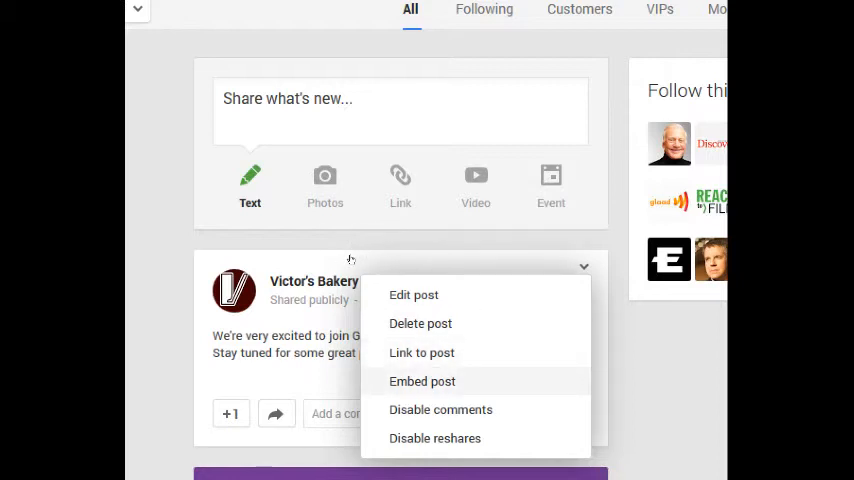
{"action": "left_click", "coordinate": [432, 256]}
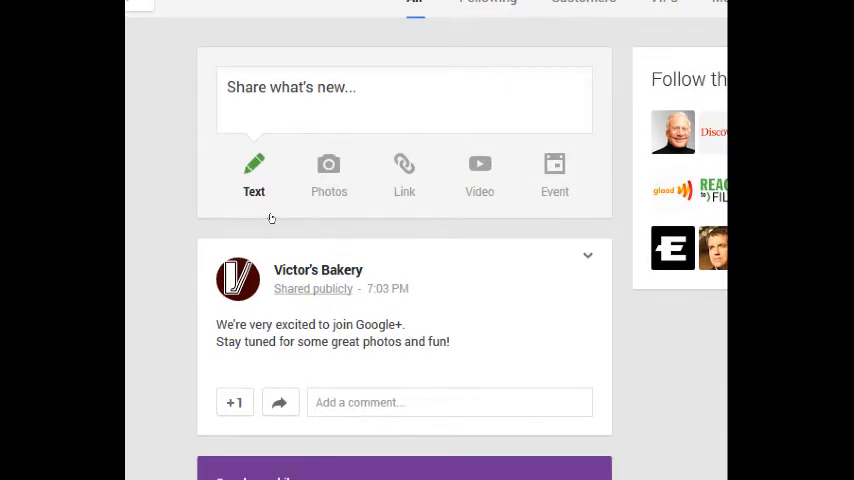
{"action": "mouse_move", "coordinate": [203, 172]}
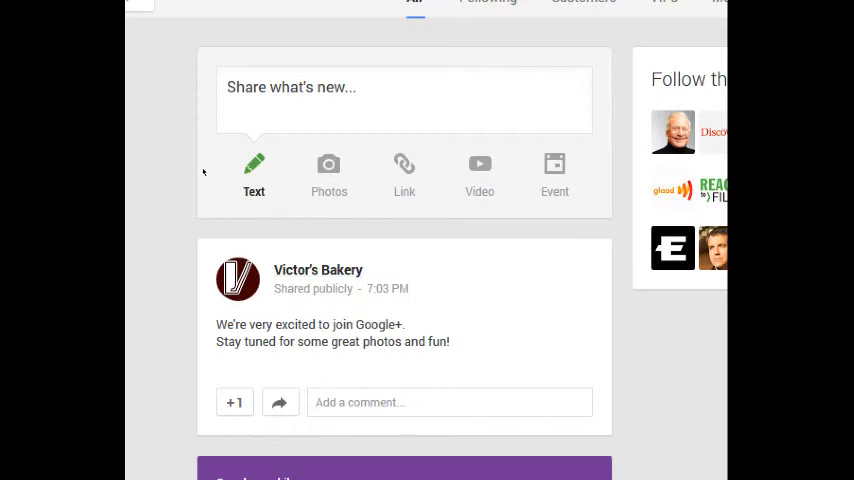
{"action": "mouse_move", "coordinate": [362, 168]}
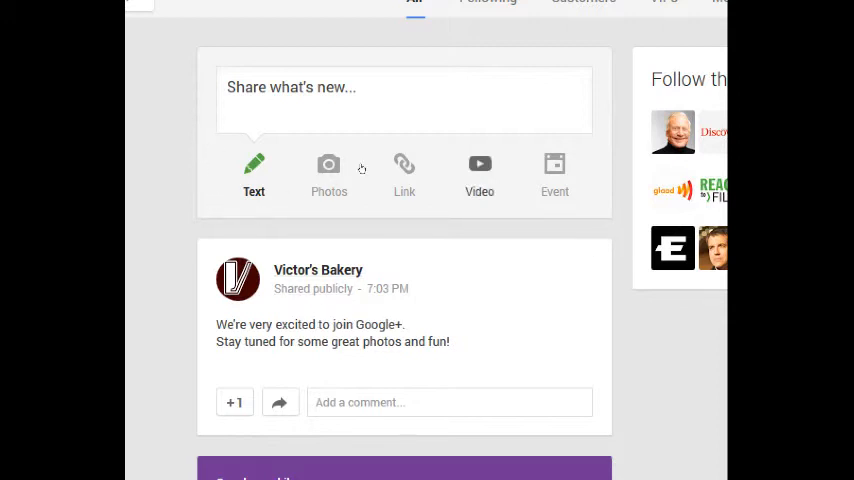
{"action": "mouse_move", "coordinate": [351, 166]}
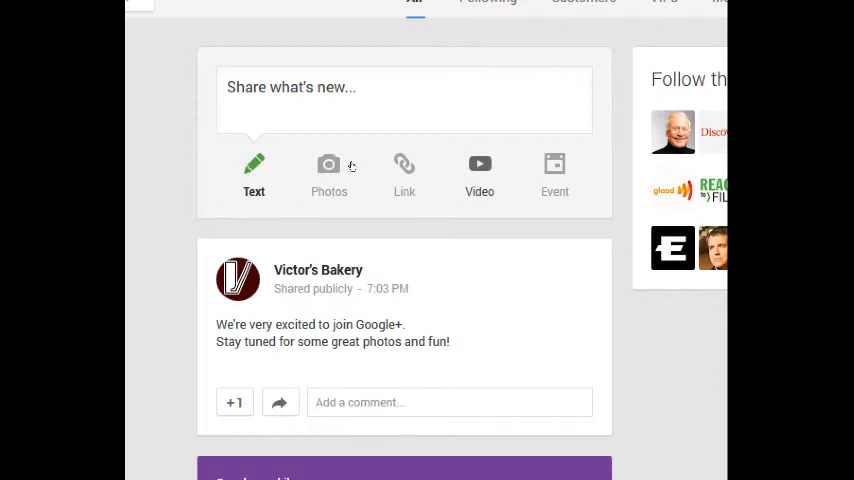
Start a video post and preview the YouTube, URL and Upload video options.
{"action": "left_click", "coordinate": [479, 170]}
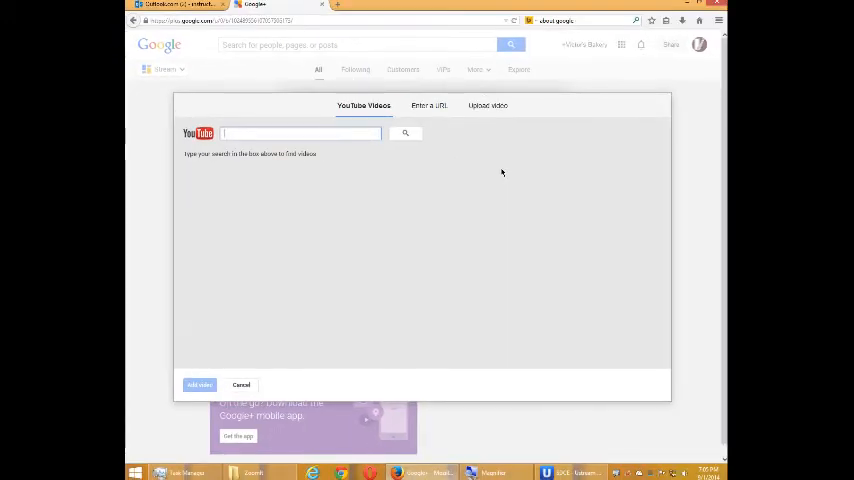
{"action": "mouse_move", "coordinate": [365, 181]}
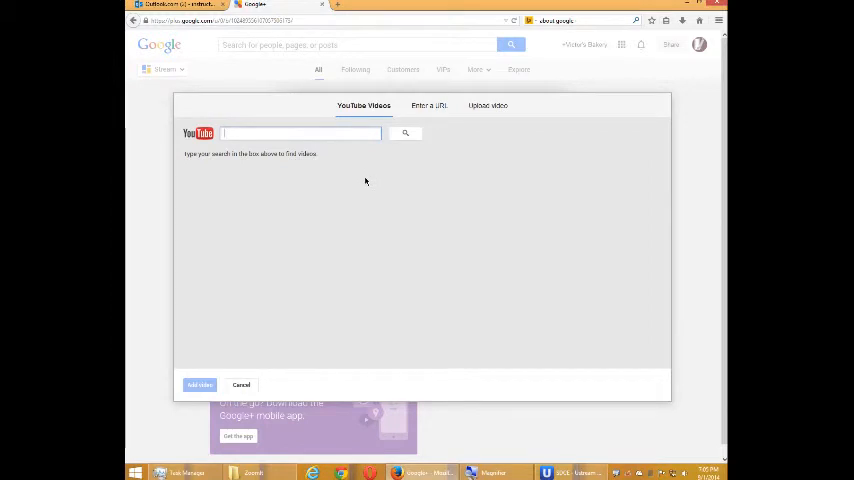
{"action": "mouse_move", "coordinate": [336, 152]}
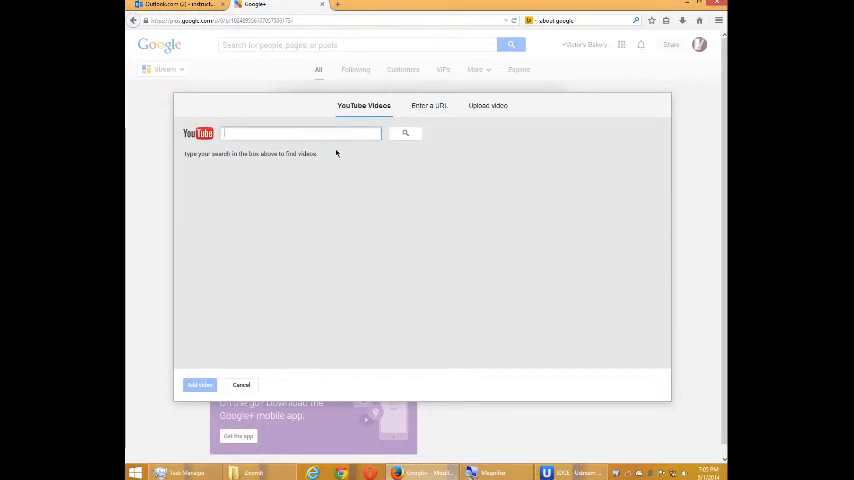
{"action": "left_click", "coordinate": [427, 105]}
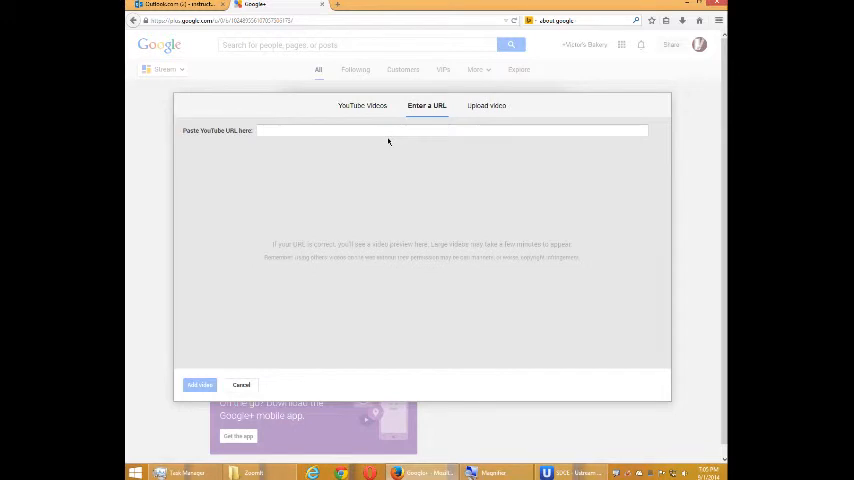
{"action": "left_click", "coordinate": [486, 105]}
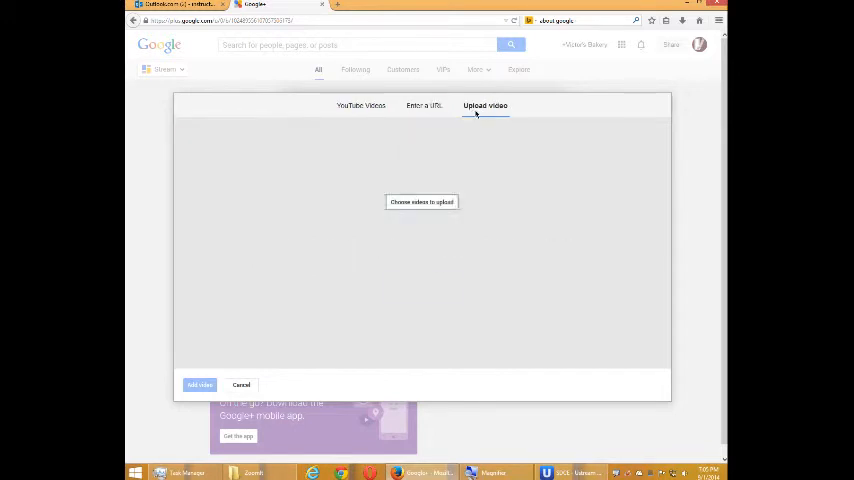
{"action": "left_click", "coordinate": [485, 105]}
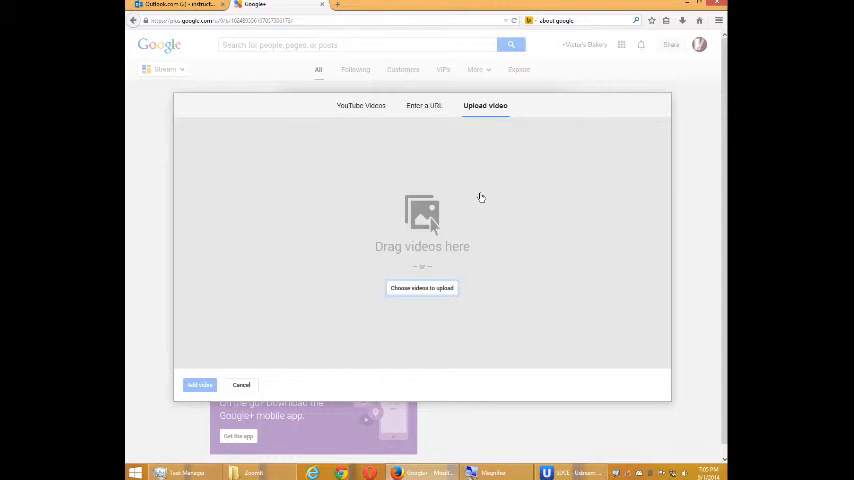
{"action": "mouse_move", "coordinate": [461, 150]}
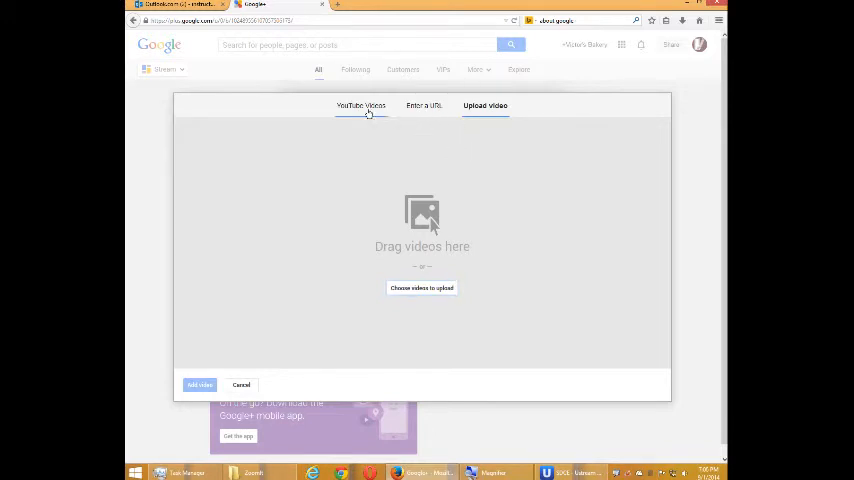
Search YouTube for 'how to bake cookies' and attach the top chocolate chip cookie video.
{"action": "left_click", "coordinate": [360, 105]}
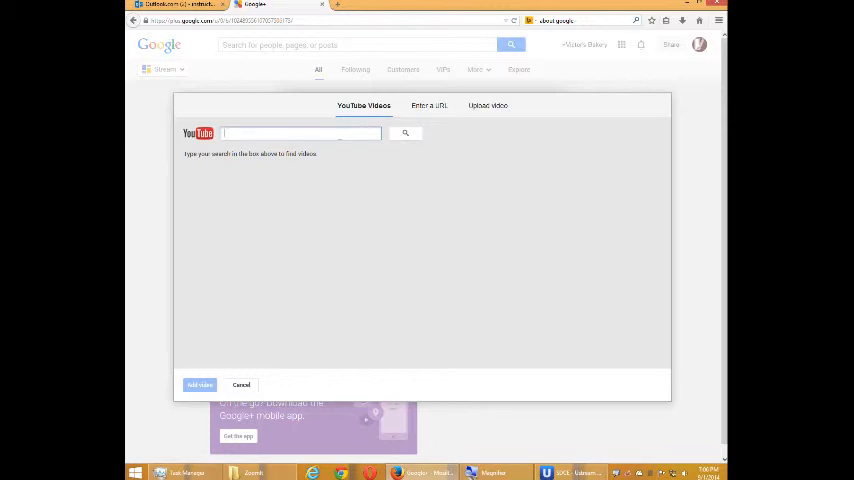
{"action": "type", "text": "how to bake cookie"}
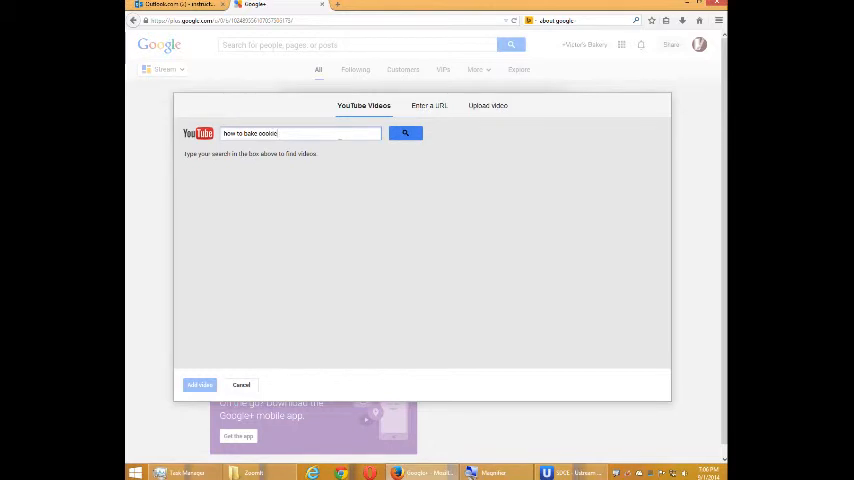
{"action": "left_click", "coordinate": [405, 133]}
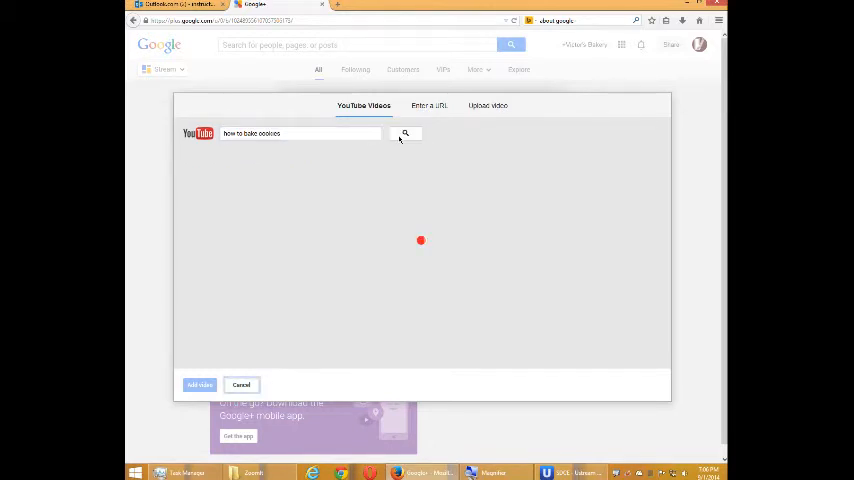
{"action": "left_click", "coordinate": [405, 133]}
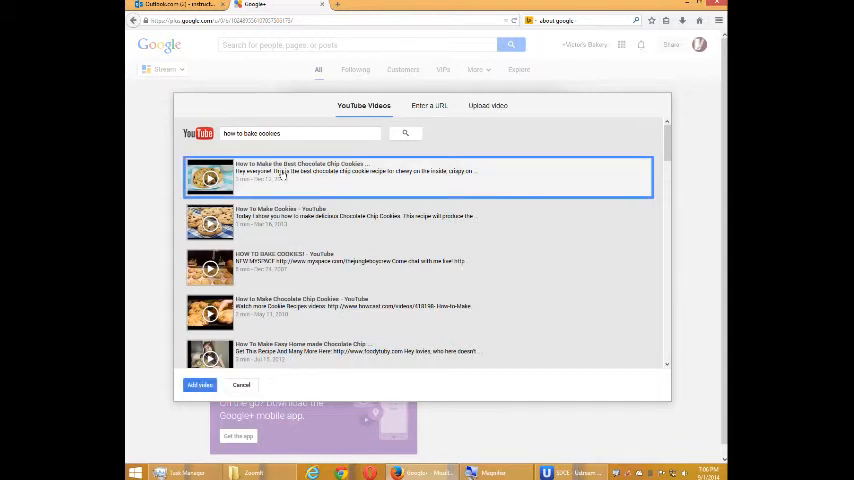
{"action": "left_click", "coordinate": [241, 384]}
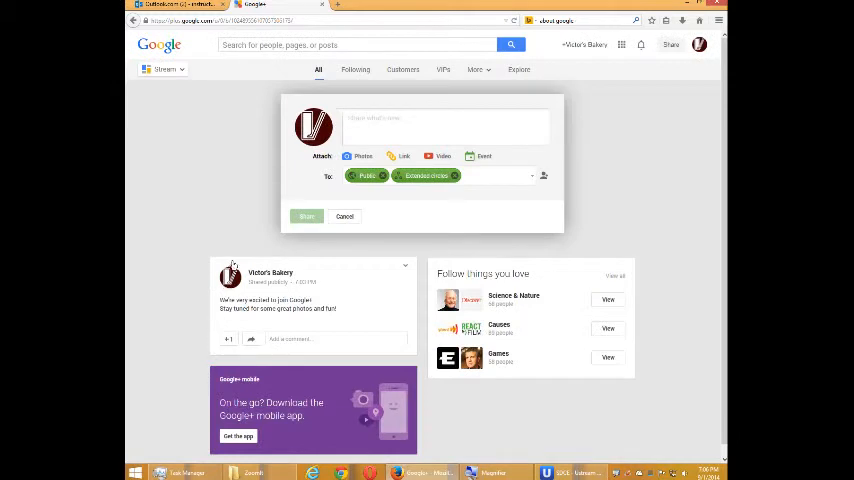
Add Public, Your circles and Extended circles to the video post's audience.
{"action": "left_click", "coordinate": [431, 156]}
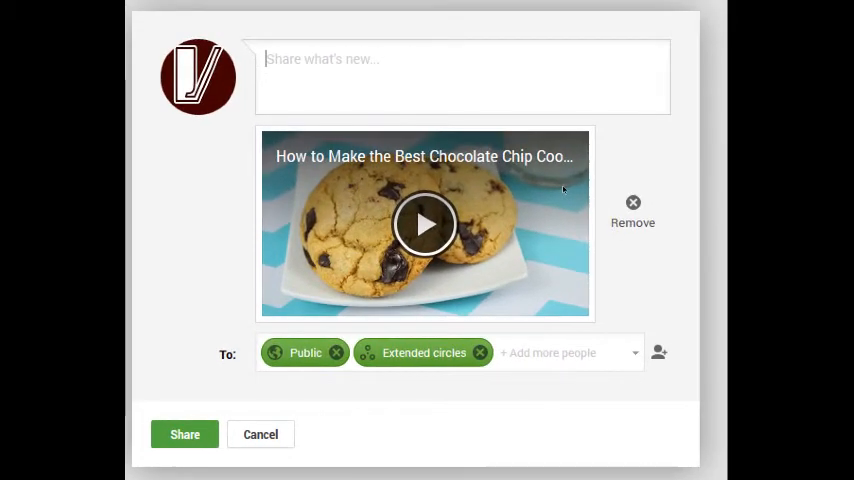
{"action": "left_click", "coordinate": [337, 352]}
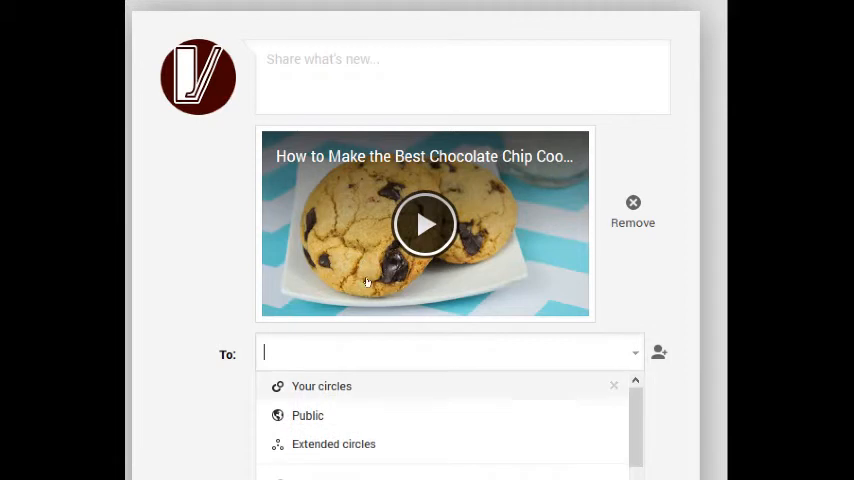
{"action": "left_click", "coordinate": [307, 415]}
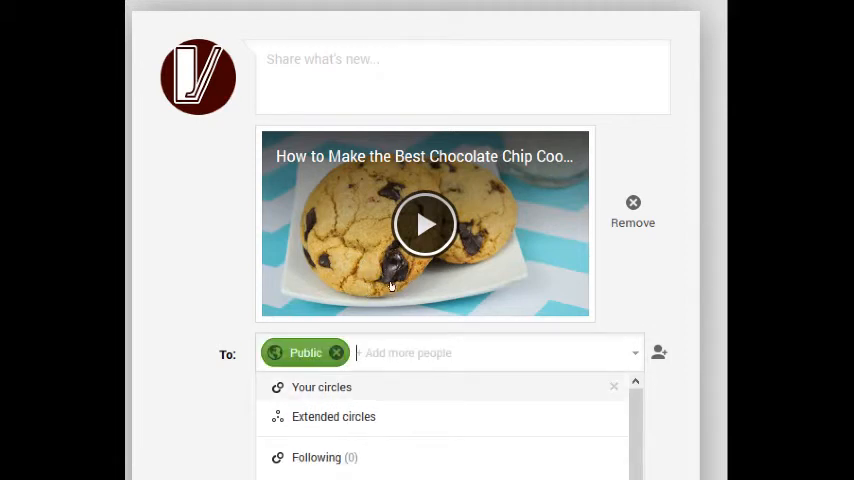
{"action": "left_click", "coordinate": [321, 387]}
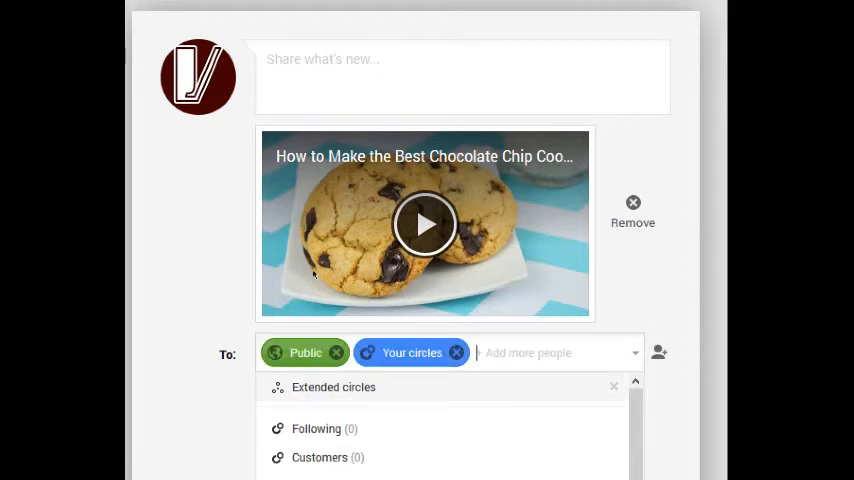
{"action": "left_click", "coordinate": [333, 387]}
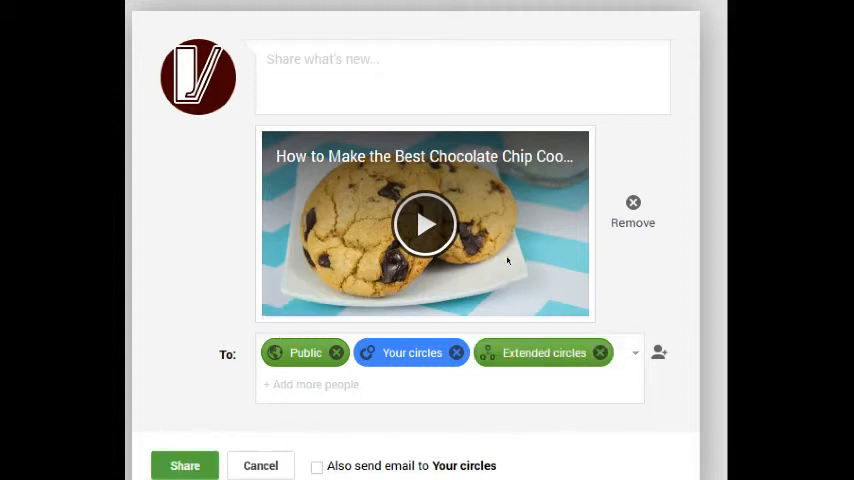
{"action": "mouse_move", "coordinate": [305, 352]}
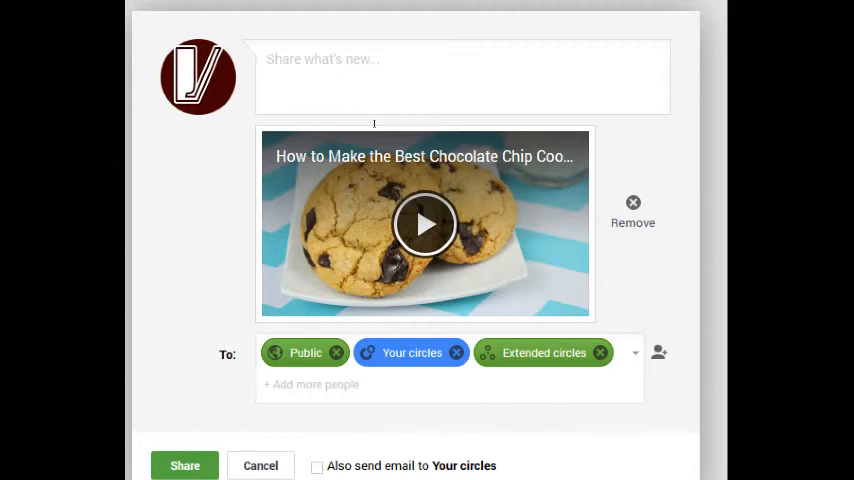
Write the first line 'Check this video!' with delicious marked bold in asterisks.
{"action": "type", "text": "Check t"}
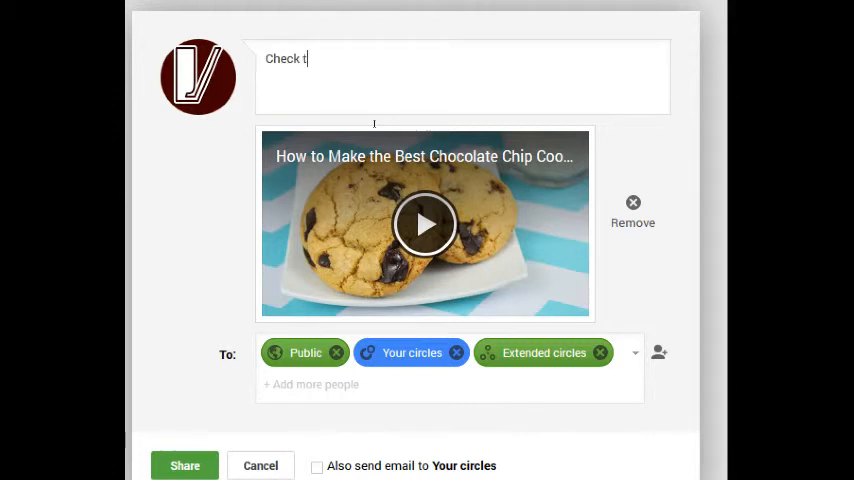
{"action": "type", "text": "his deliciou"}
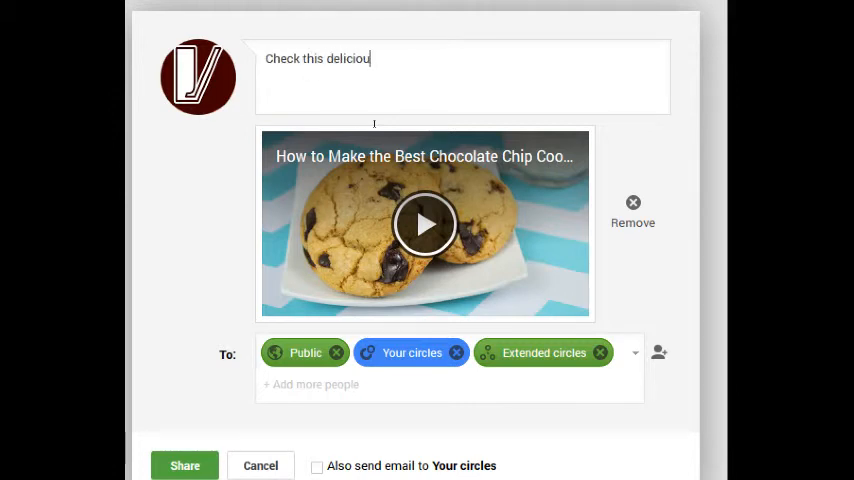
{"action": "type", "text": "s video"}
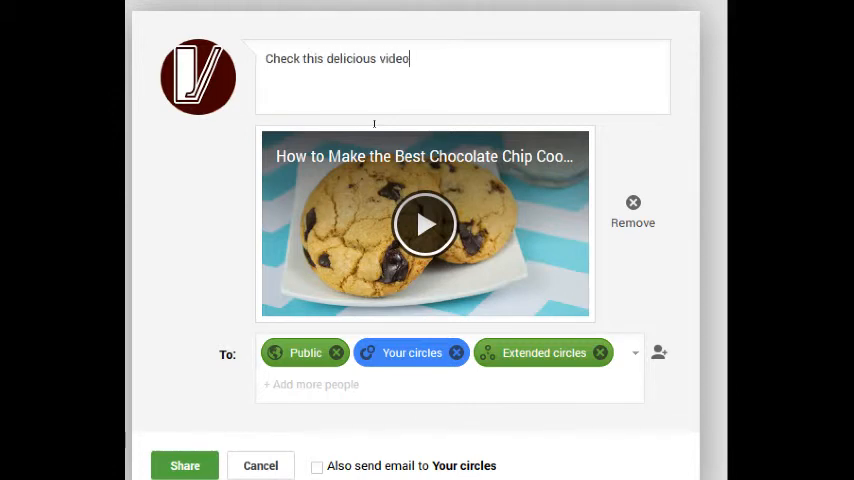
{"action": "type", "text": "!"}
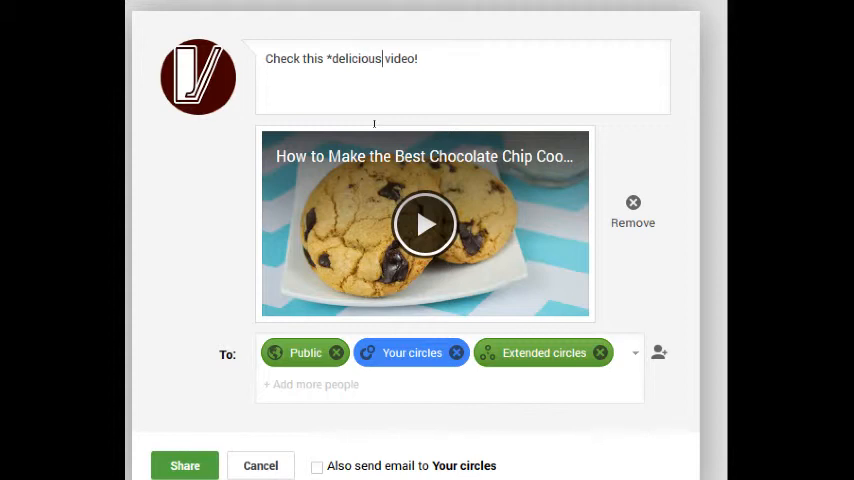
{"action": "type", "text": "*"}
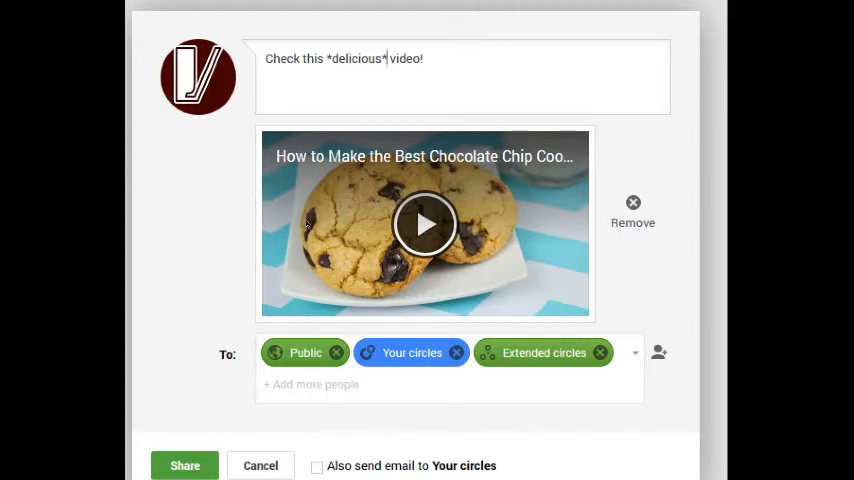
Add a second line 'It made me so hungry!' with so wrapped in underscores.
{"action": "key", "text": "enter"}
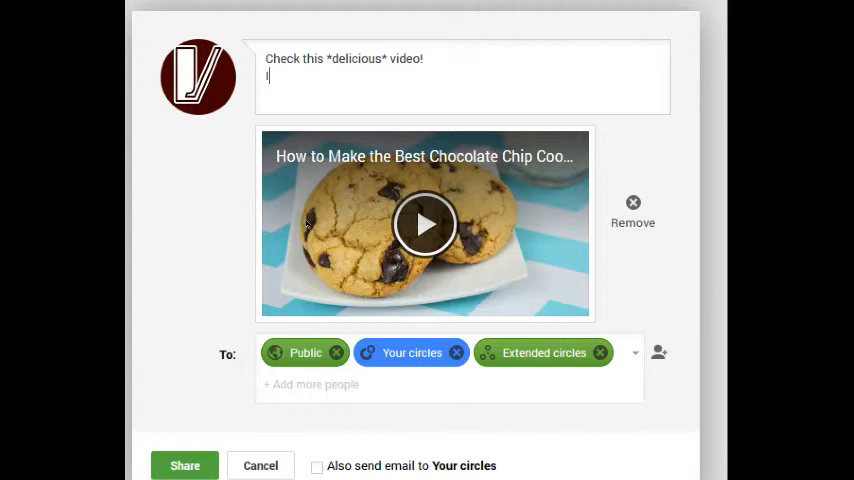
{"action": "type", "text": "It made m"}
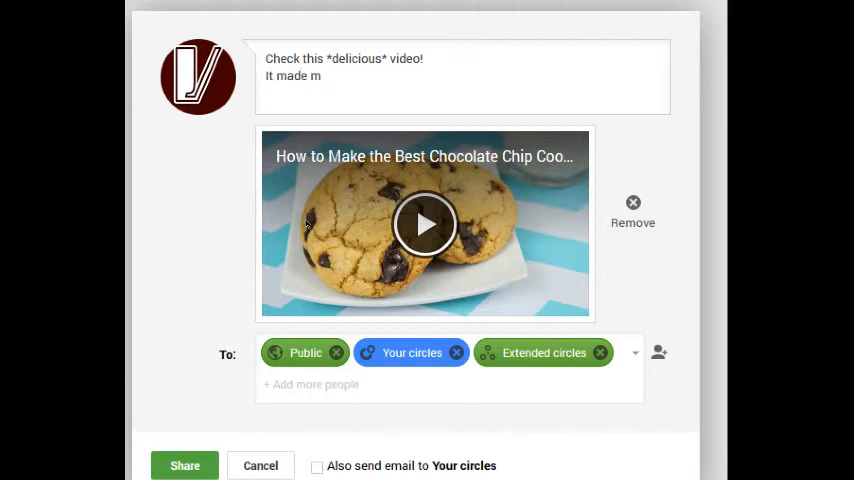
{"action": "type", "text": "e so hungr"}
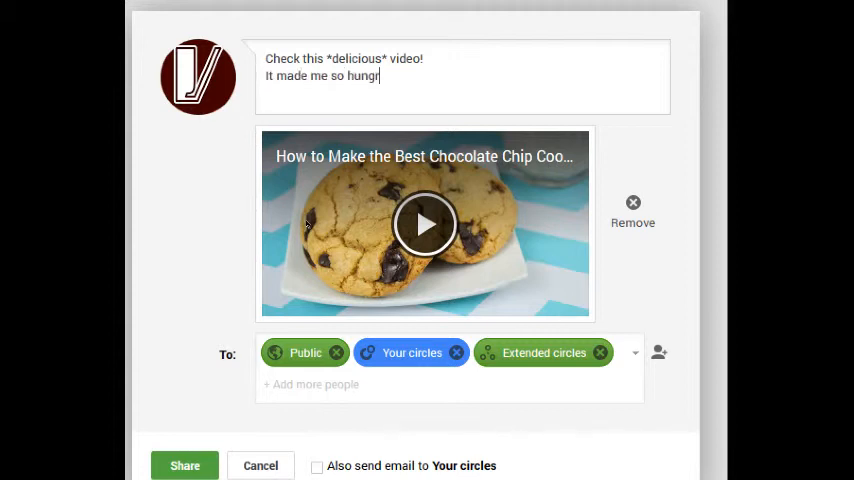
{"action": "type", "text": "y!"}
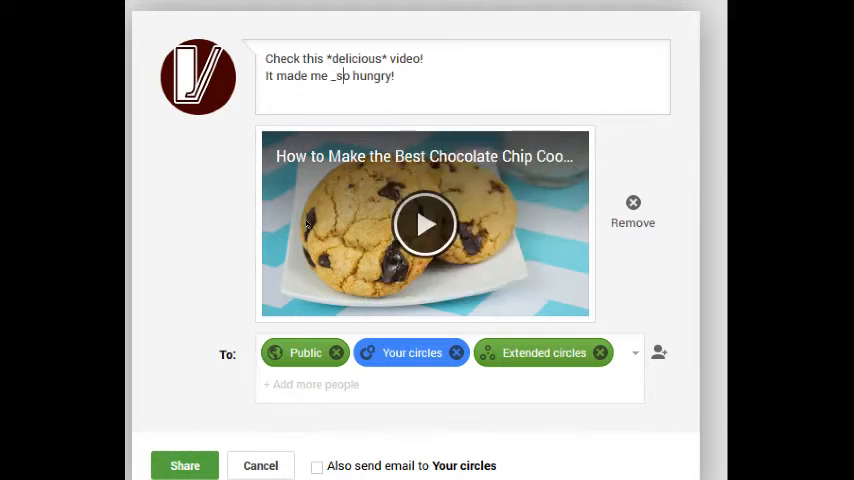
{"action": "type", "text": "_"}
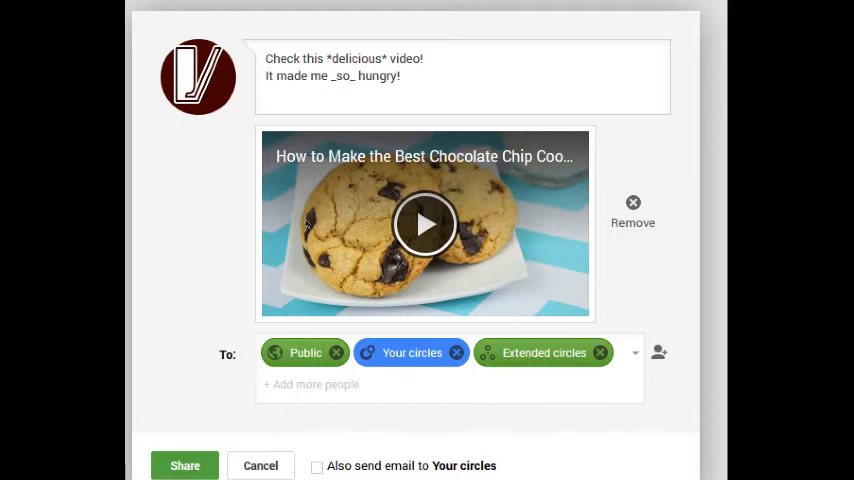
Add the line 'There goes my diet.' with diet wrapped in hyphens for strikethrough.
{"action": "type", "text": "There goes m"}
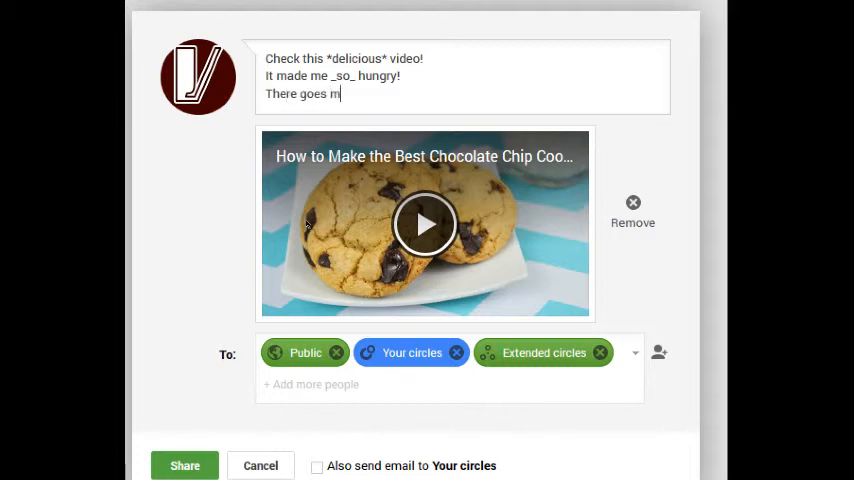
{"action": "type", "text": "y diet."}
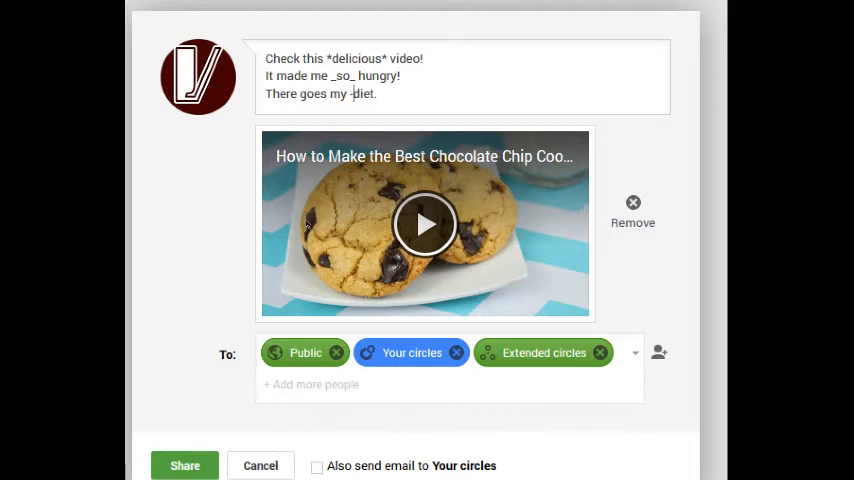
{"action": "type", "text": "-"}
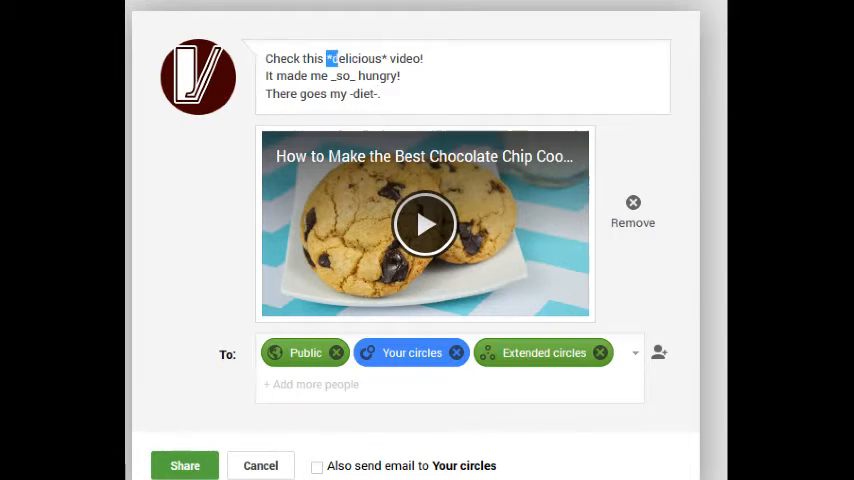
{"action": "double_click", "coordinate": [356, 59]}
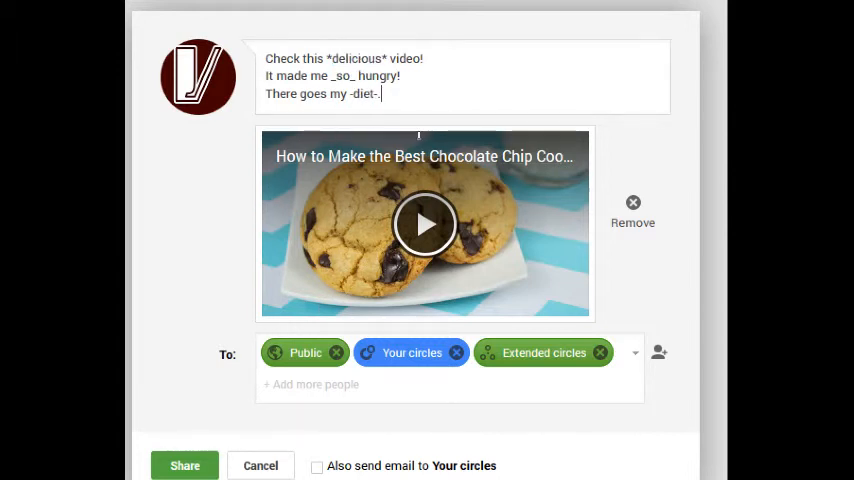
{"action": "scroll", "scroll_direction": "down", "scroll_amount": 3}
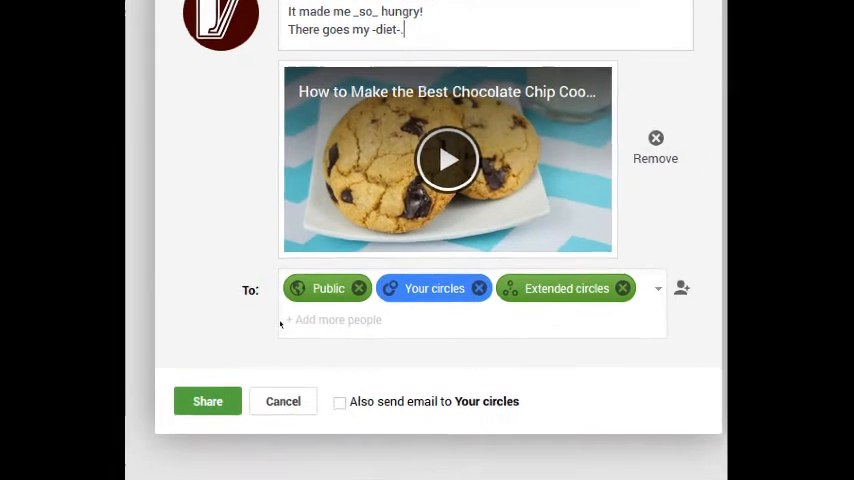
Share the cookie video post and scroll down to view it in the stream.
{"action": "left_click", "coordinate": [207, 401]}
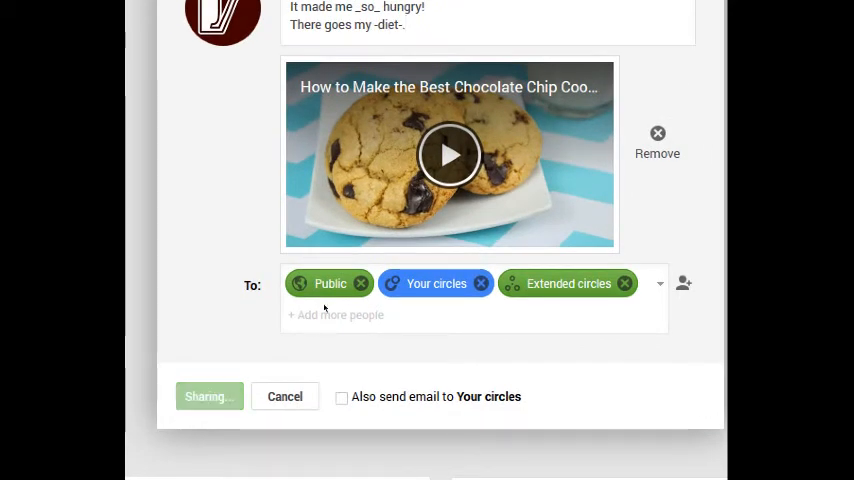
{"action": "left_click", "coordinate": [208, 396]}
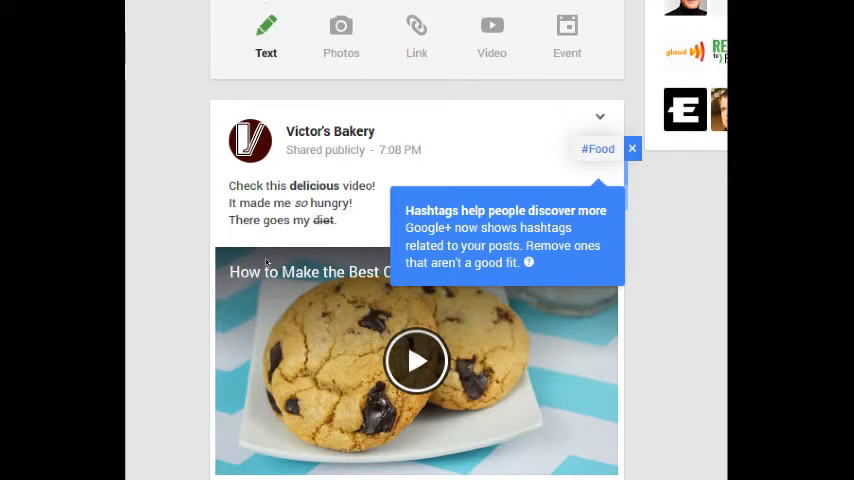
{"action": "scroll", "scroll_direction": "down", "scroll_amount": 3}
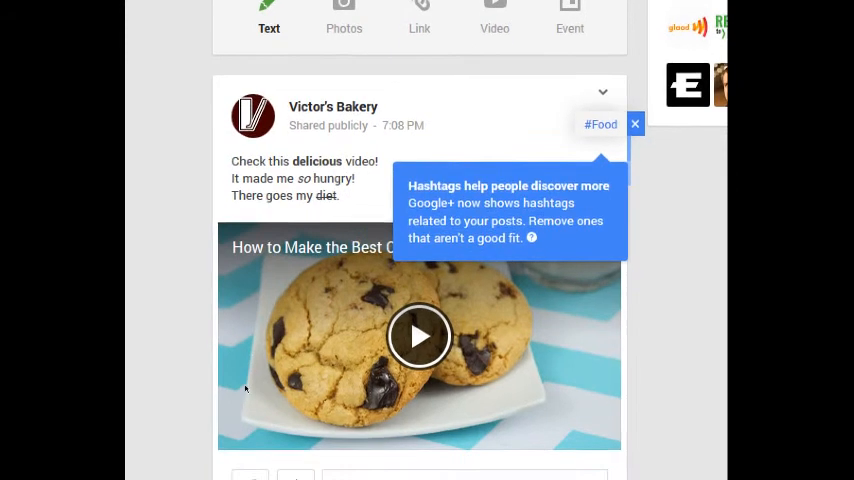
{"action": "scroll", "scroll_direction": "down", "scroll_amount": 3}
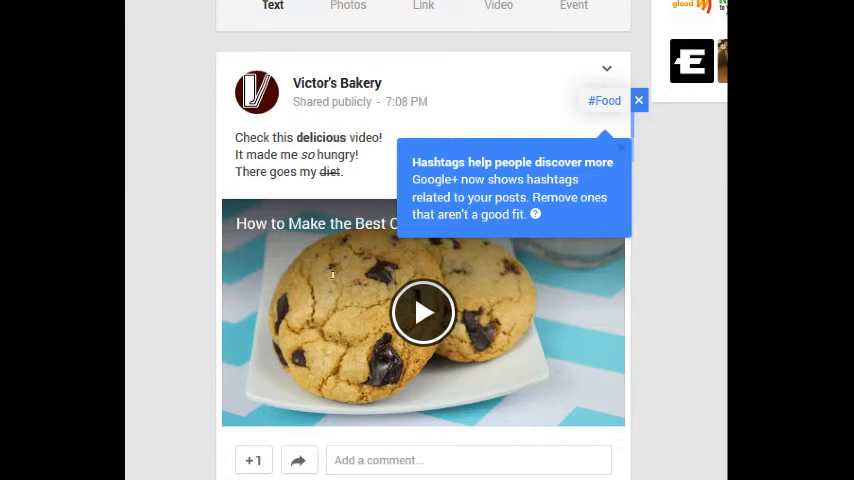
{"action": "mouse_move", "coordinate": [418, 261]}
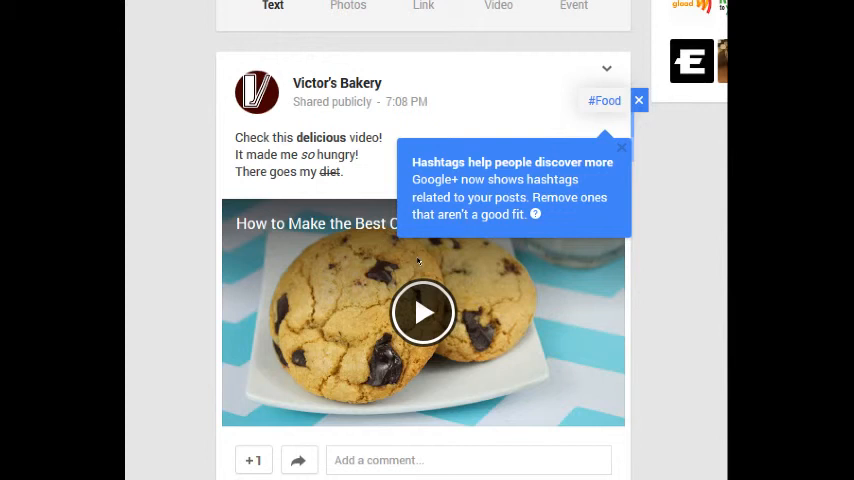
{"action": "mouse_move", "coordinate": [416, 244]}
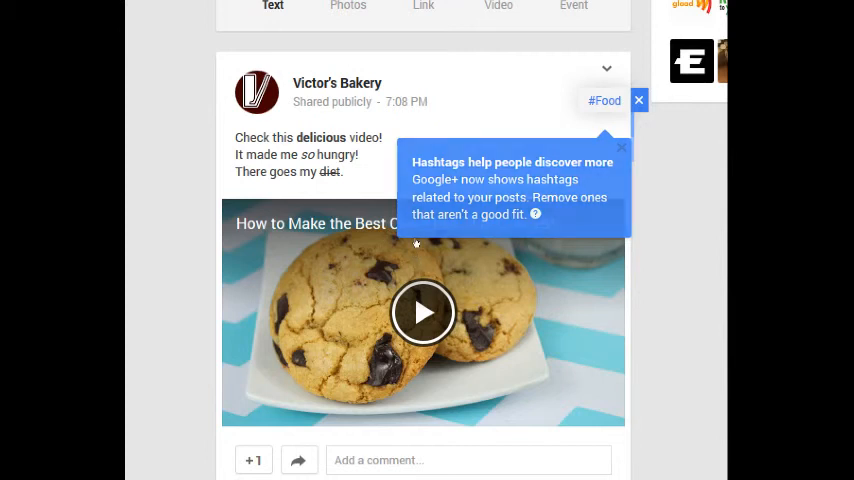
Close the hashtag tip and expand #Food to reveal #Chocolate and #Recipes.
{"action": "left_click", "coordinate": [638, 100]}
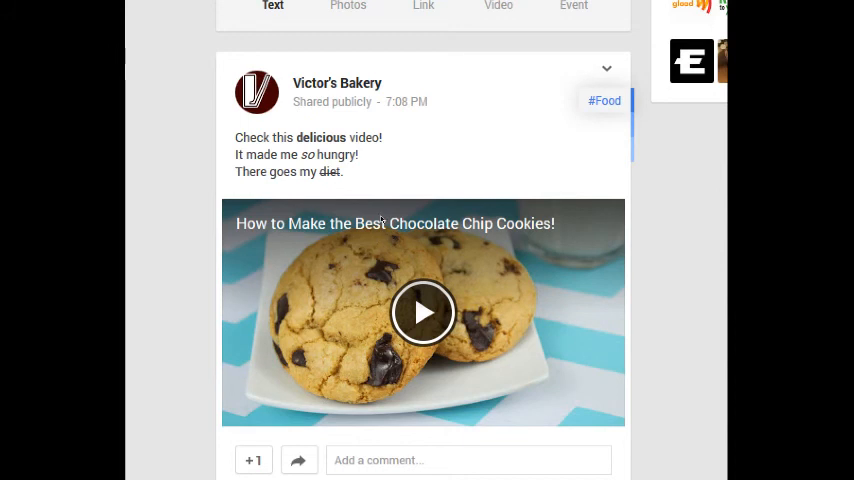
{"action": "left_click", "coordinate": [604, 100]}
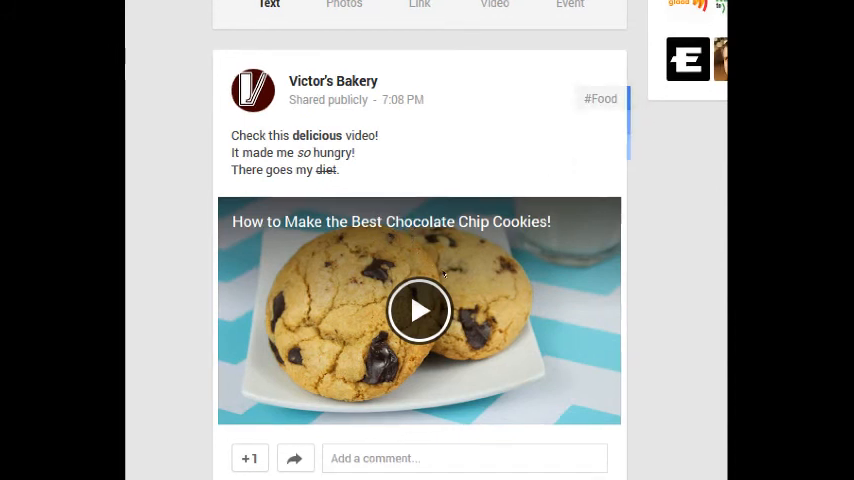
{"action": "left_click", "coordinate": [601, 67]}
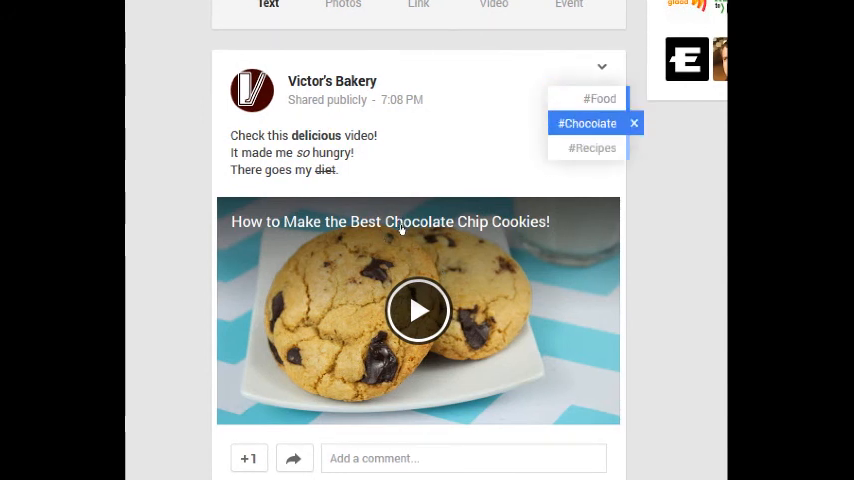
{"action": "left_click", "coordinate": [592, 148]}
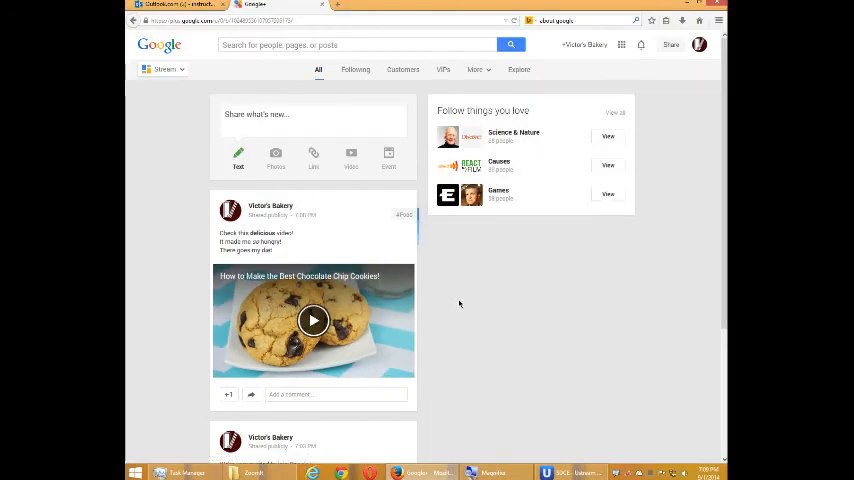
{"action": "scroll", "scroll_direction": "down", "scroll_amount": 3}
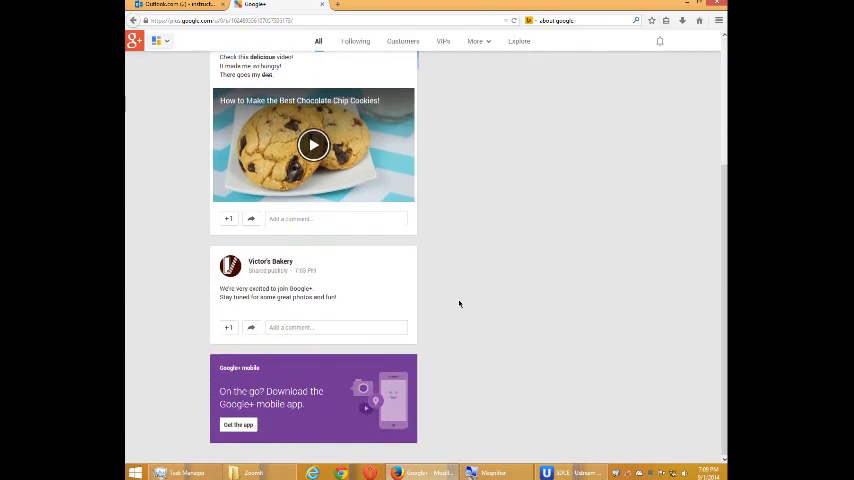
{"action": "scroll", "scroll_direction": "up", "scroll_amount": 3}
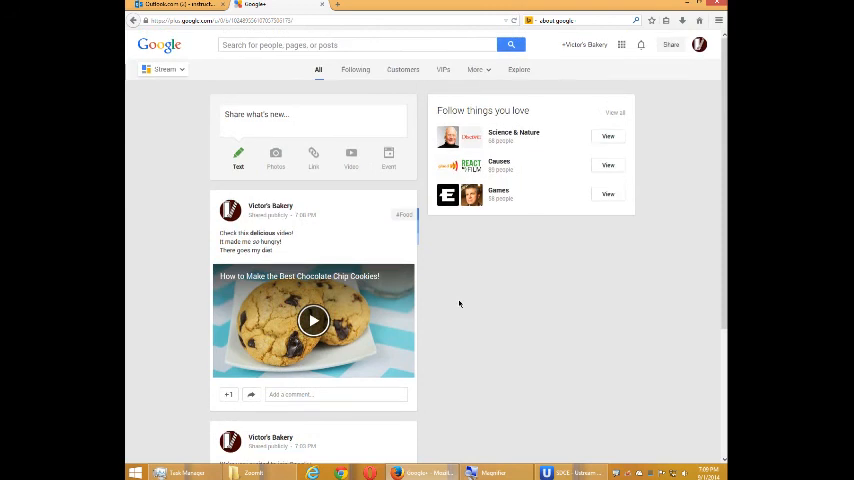
{"action": "mouse_move", "coordinate": [519, 339]}
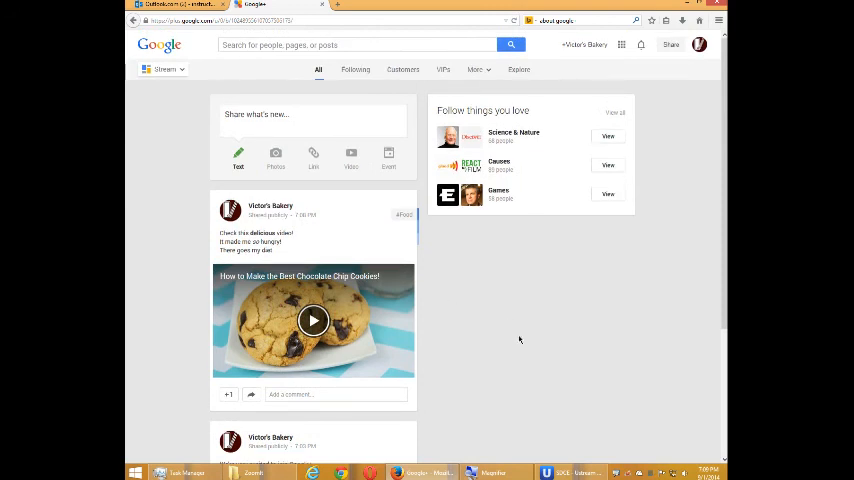